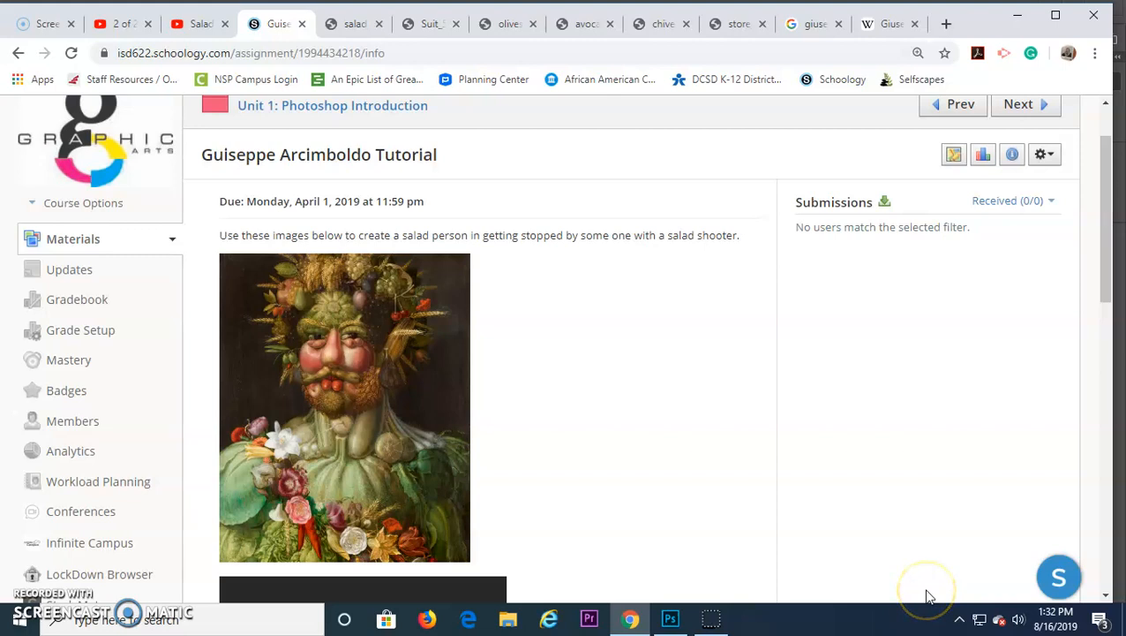
pyautogui.moveTo(790, 498)
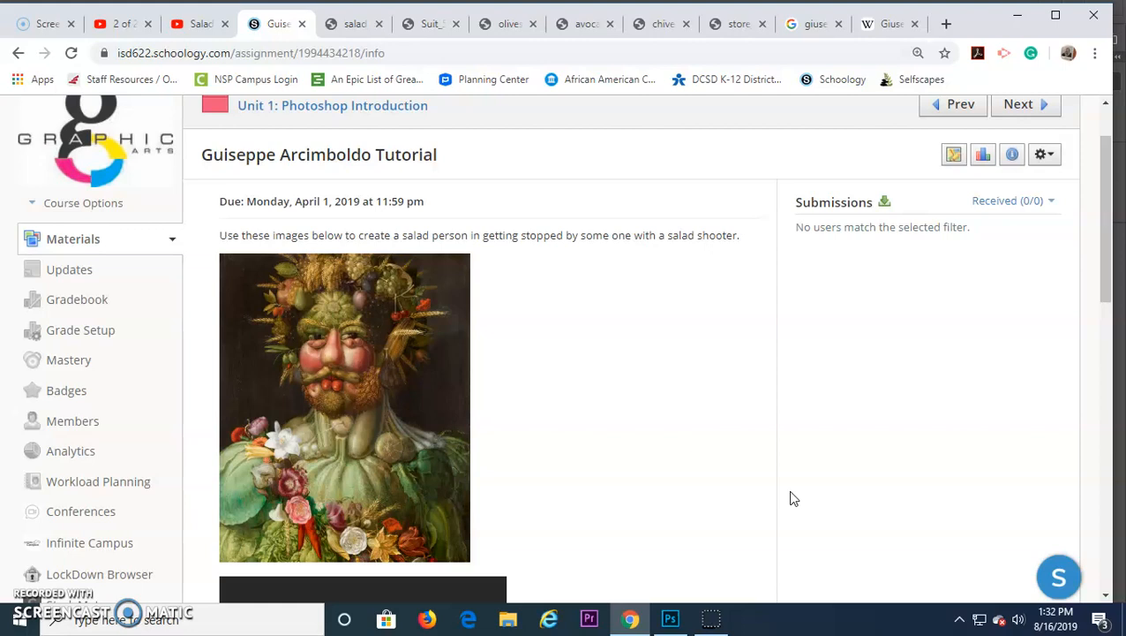
pyautogui.moveTo(526, 344)
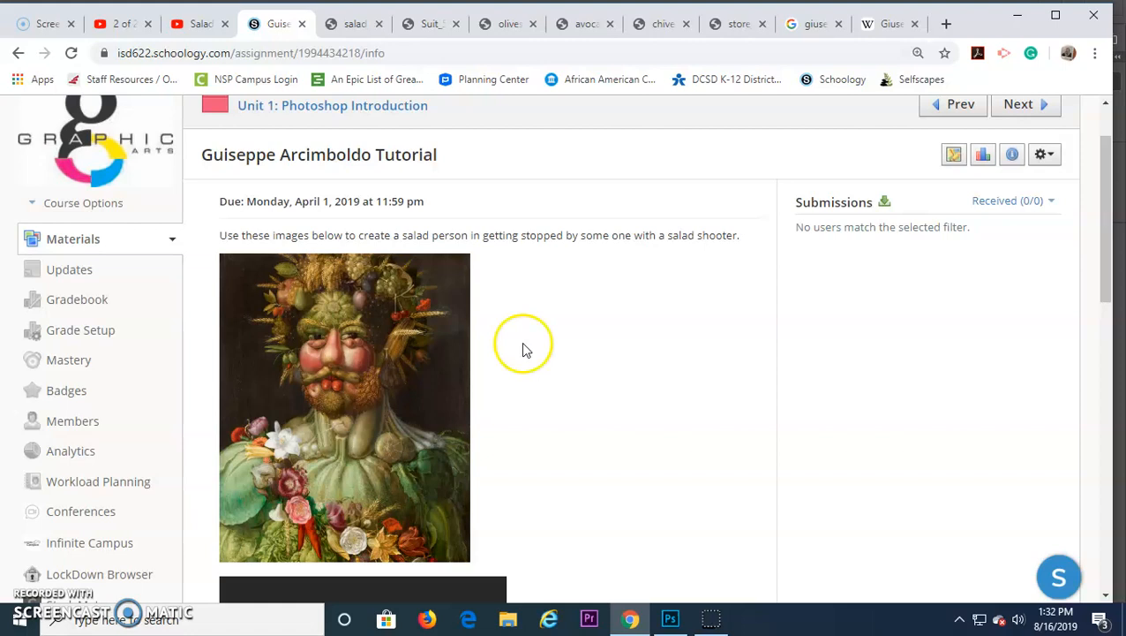
pyautogui.moveTo(519, 343)
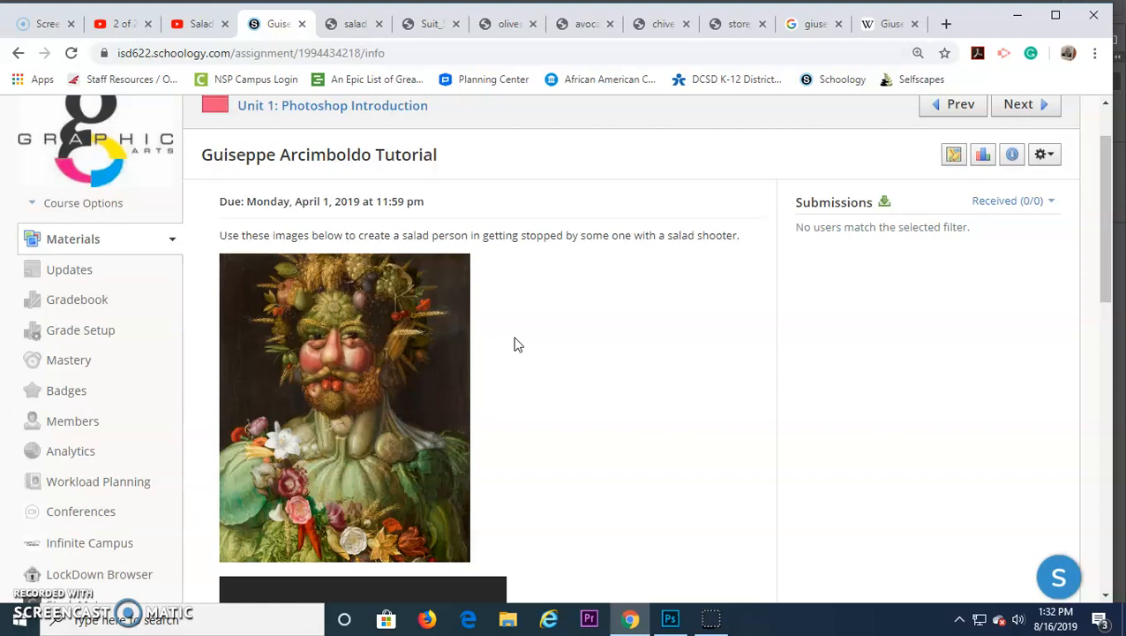
pyautogui.moveTo(533, 380)
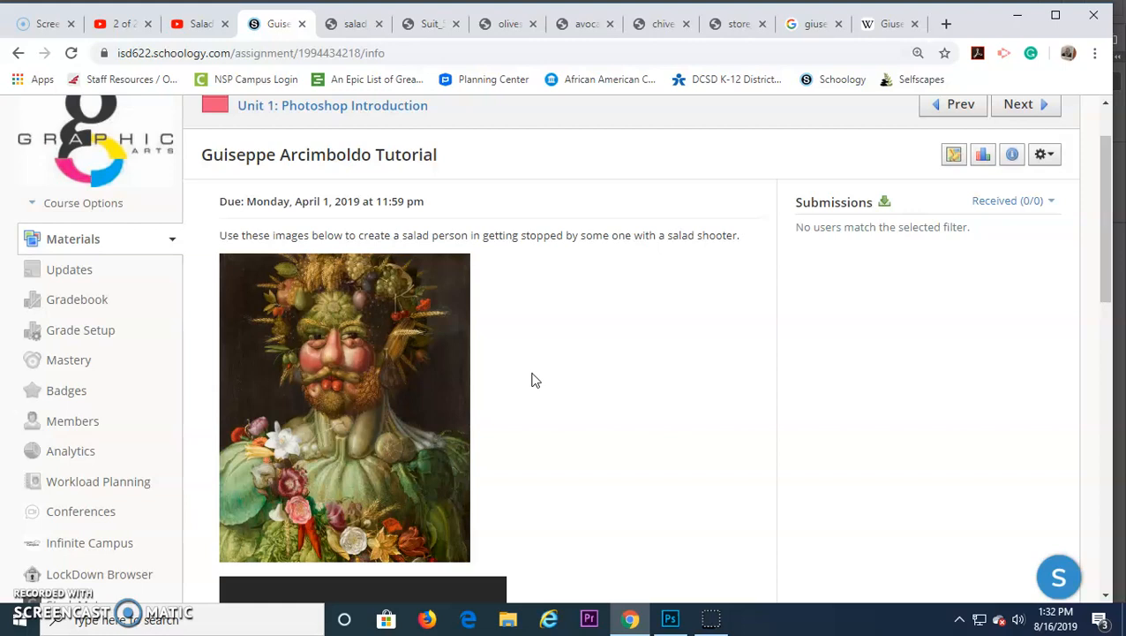
pyautogui.moveTo(267, 448)
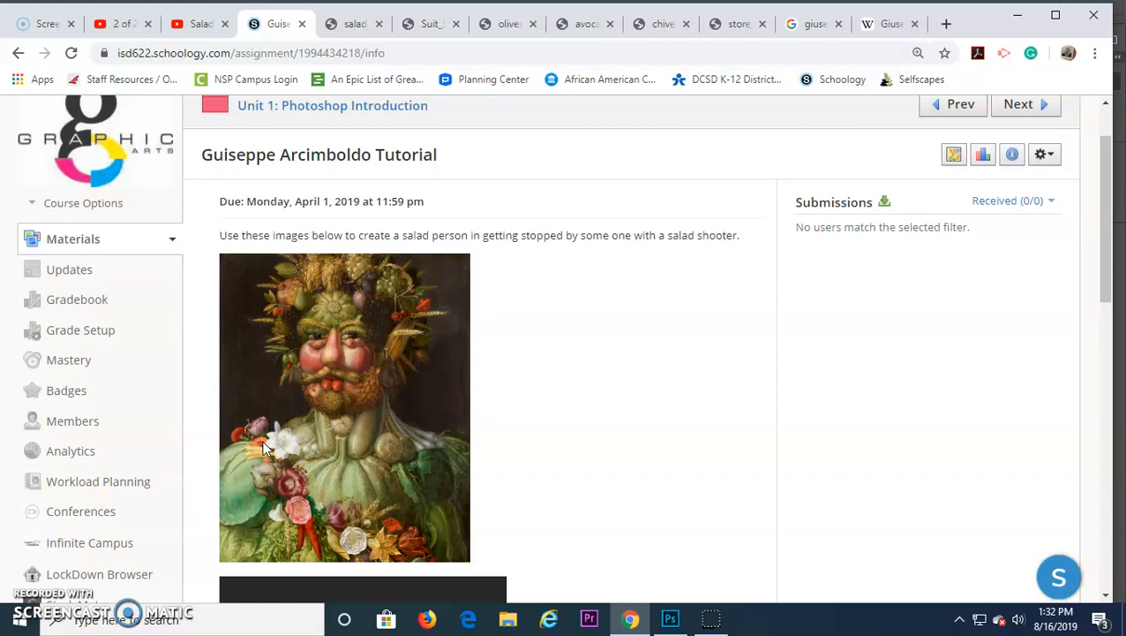
pyautogui.moveTo(574, 380)
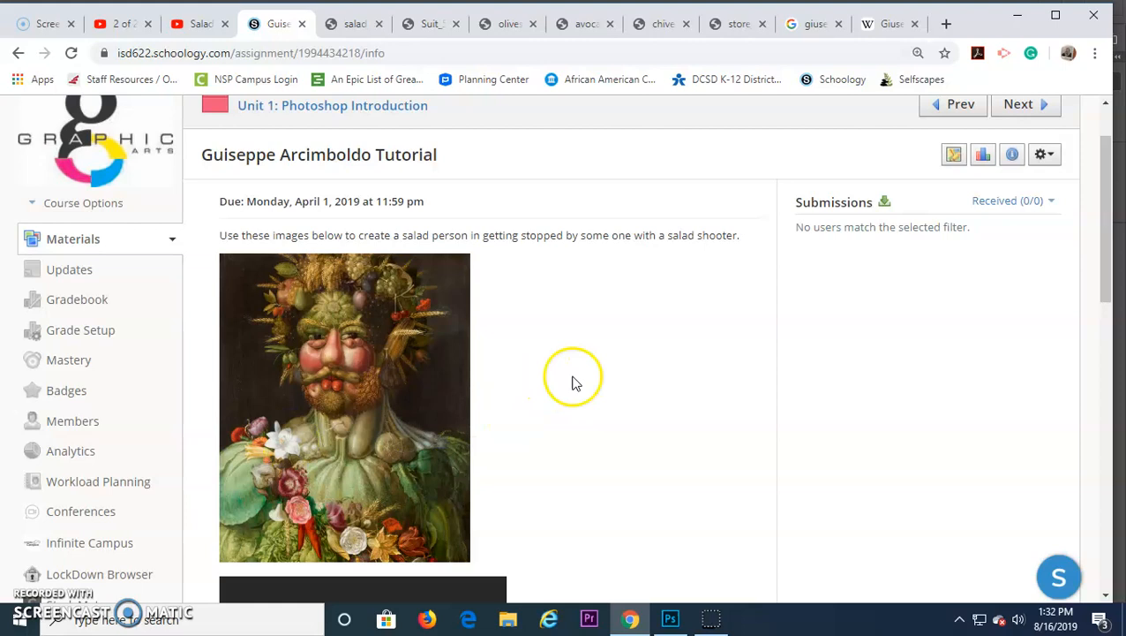
# Switch from the Schoology assignment to the Wikipedia article on Giuseppe Arcimboldo.
pyautogui.click(886, 25)
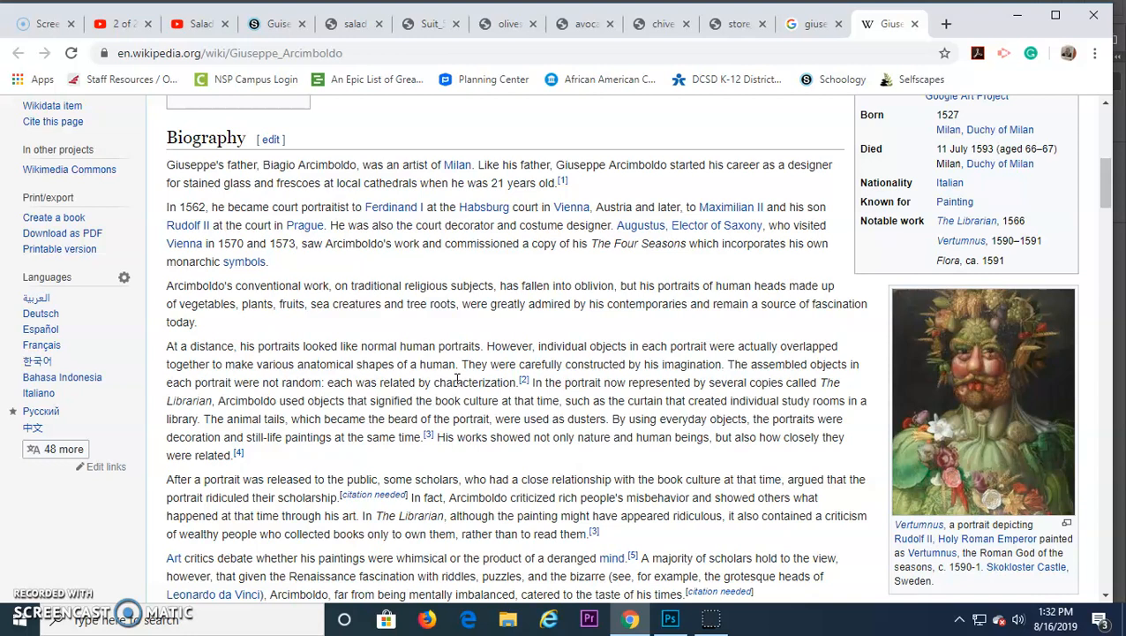
pyautogui.moveTo(992, 431)
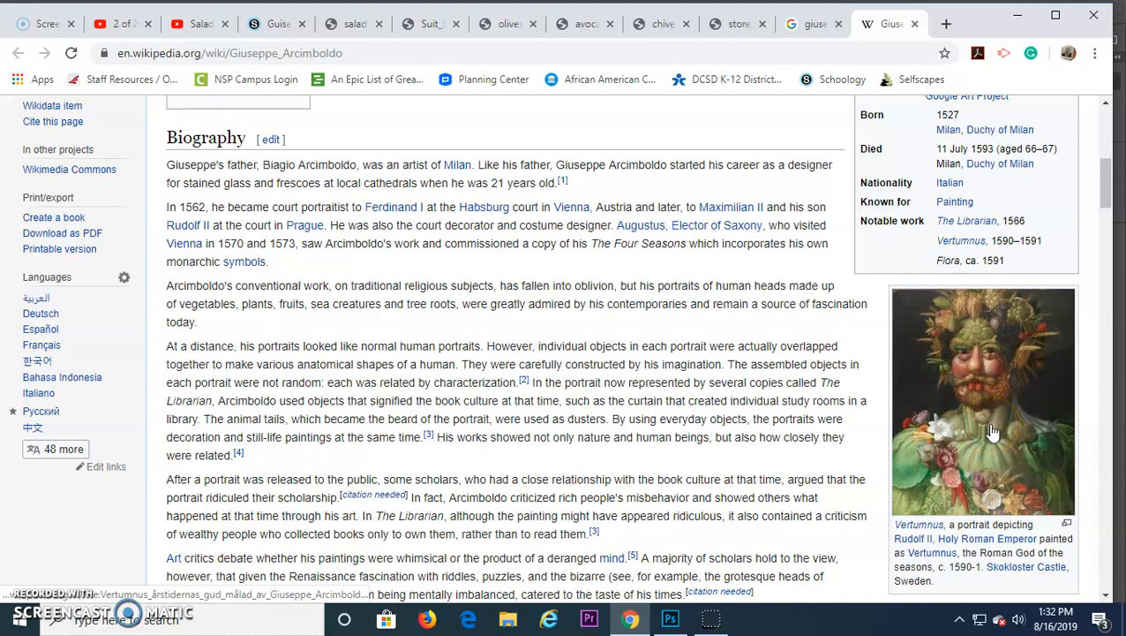
pyautogui.moveTo(992, 433)
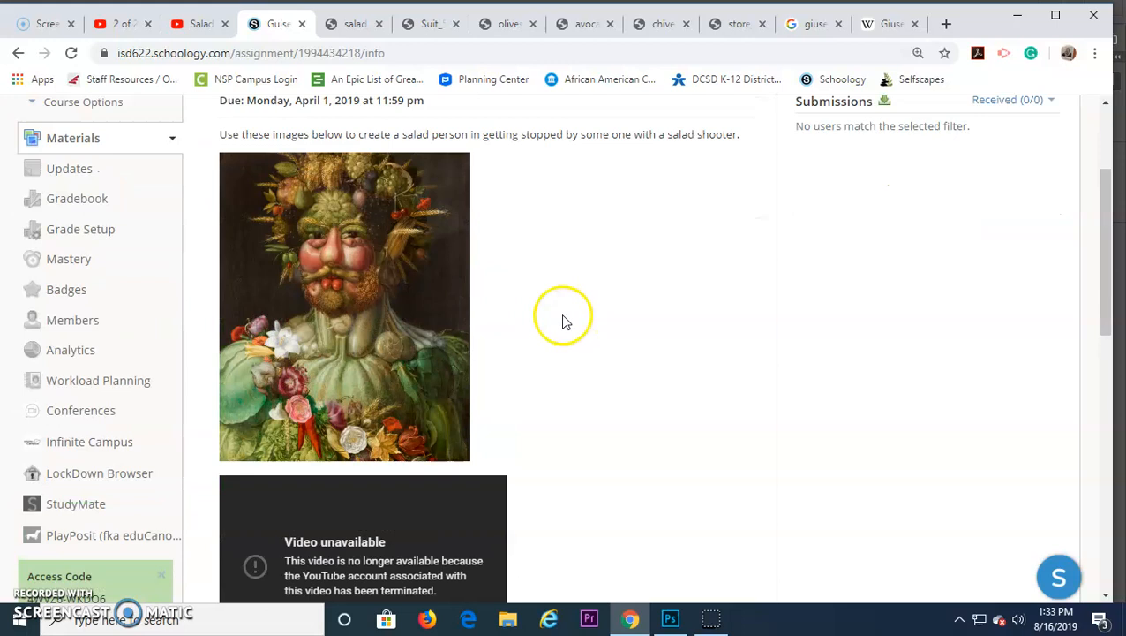
# Scroll down the Schoology assignment page before moving to the Salad person 2 video.
pyautogui.scroll(-3)
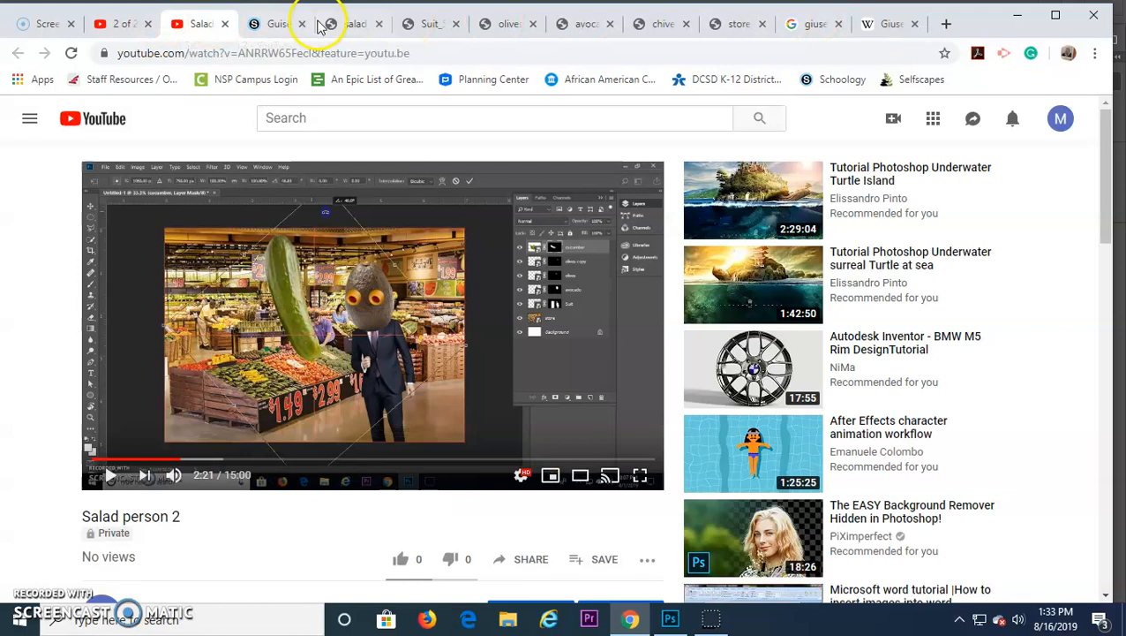
pyautogui.click(357, 23)
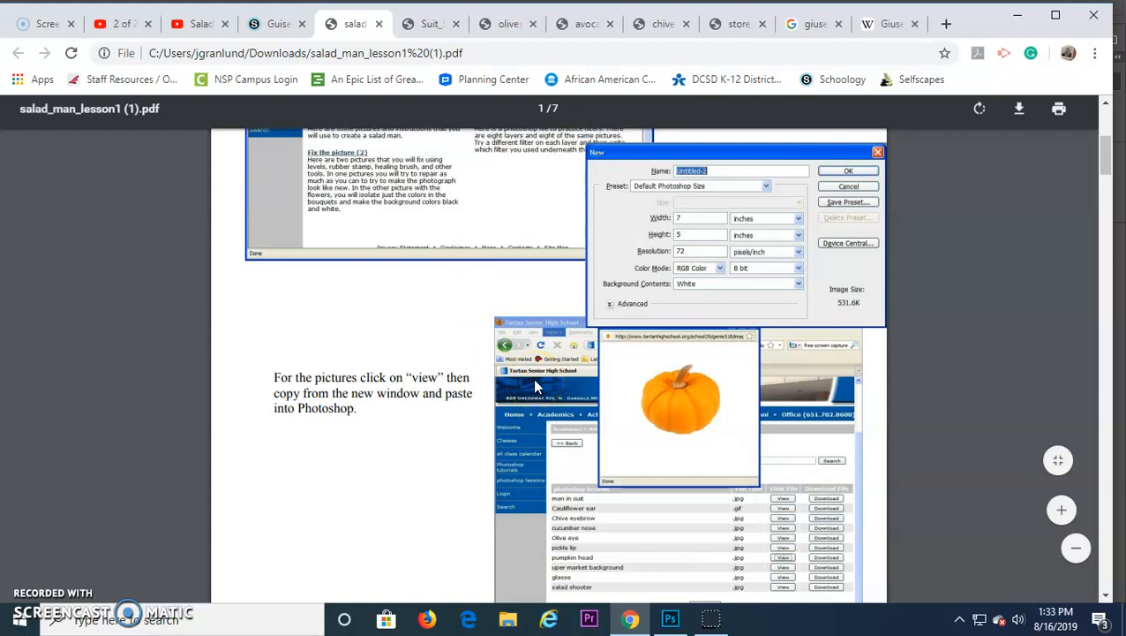
# Scroll through the PDF steps for cutting out the pumpkin.
pyautogui.scroll(-3)
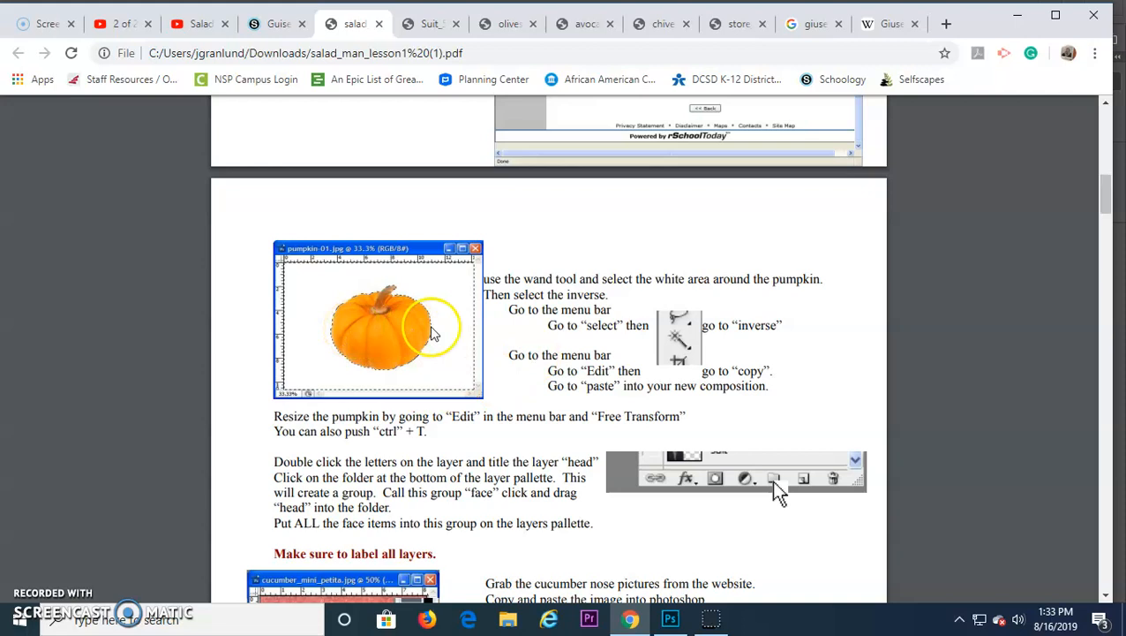
pyautogui.scroll(-3)
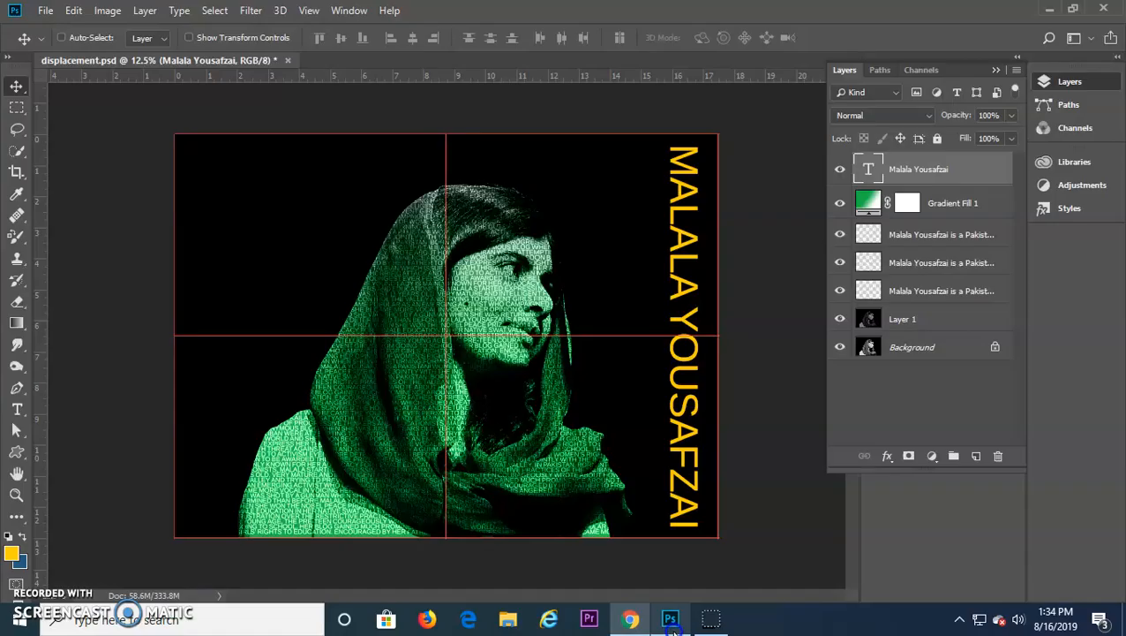
# Close displacement.psd and discard its unsaved changes.
pyautogui.click(288, 60)
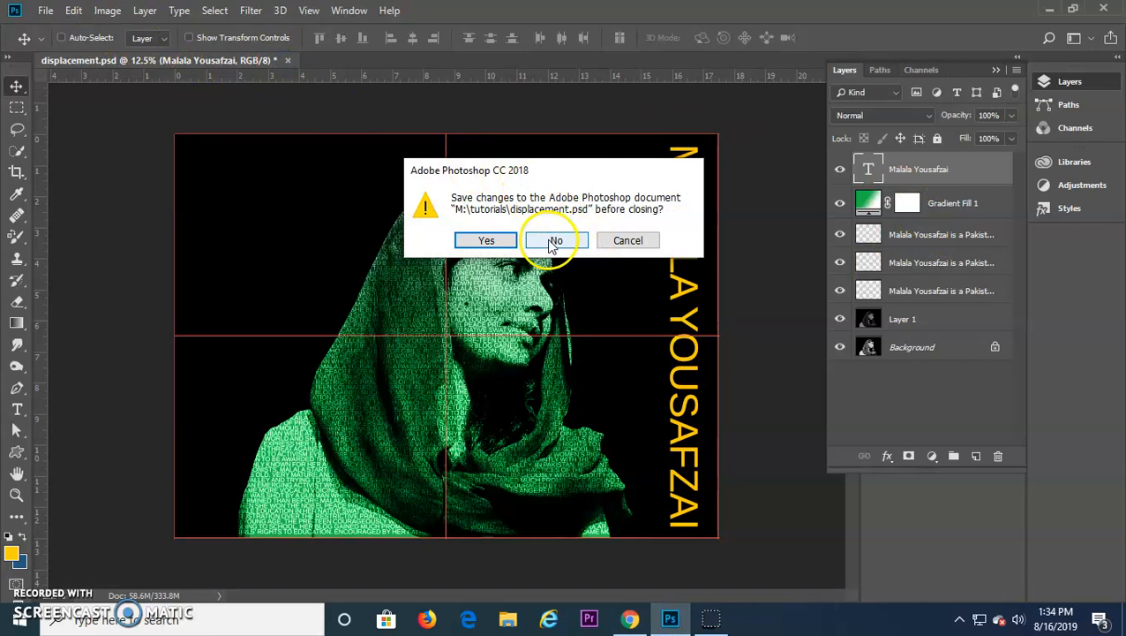
pyautogui.click(554, 240)
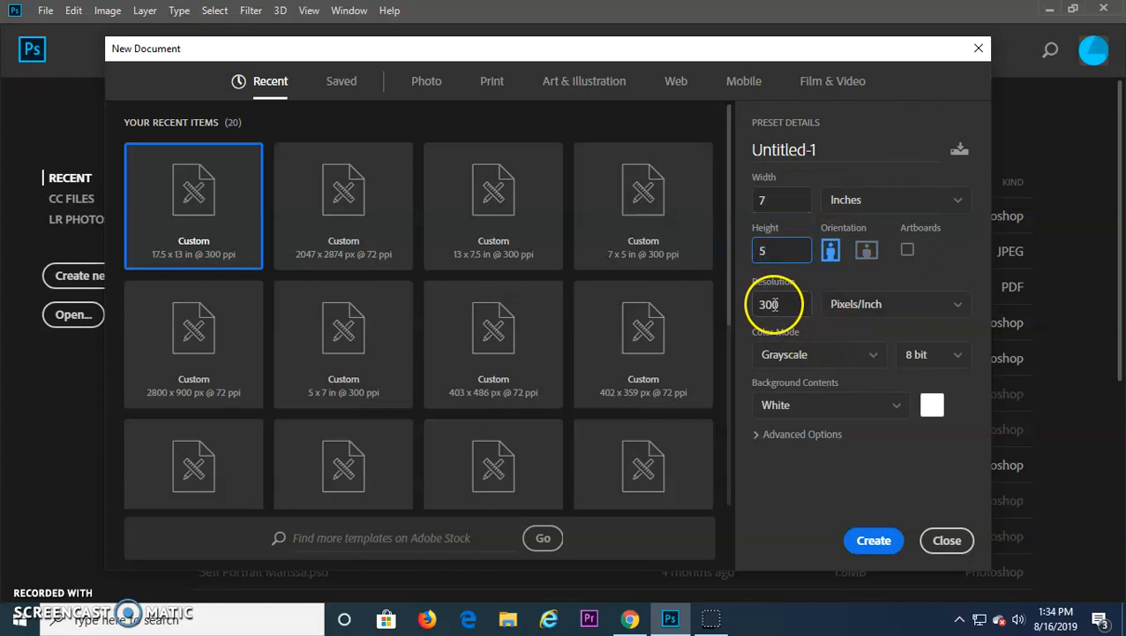
# Set the new 7 × 5 inch document to 300 ppi resolution and RGB Color mode.
pyautogui.click(816, 353)
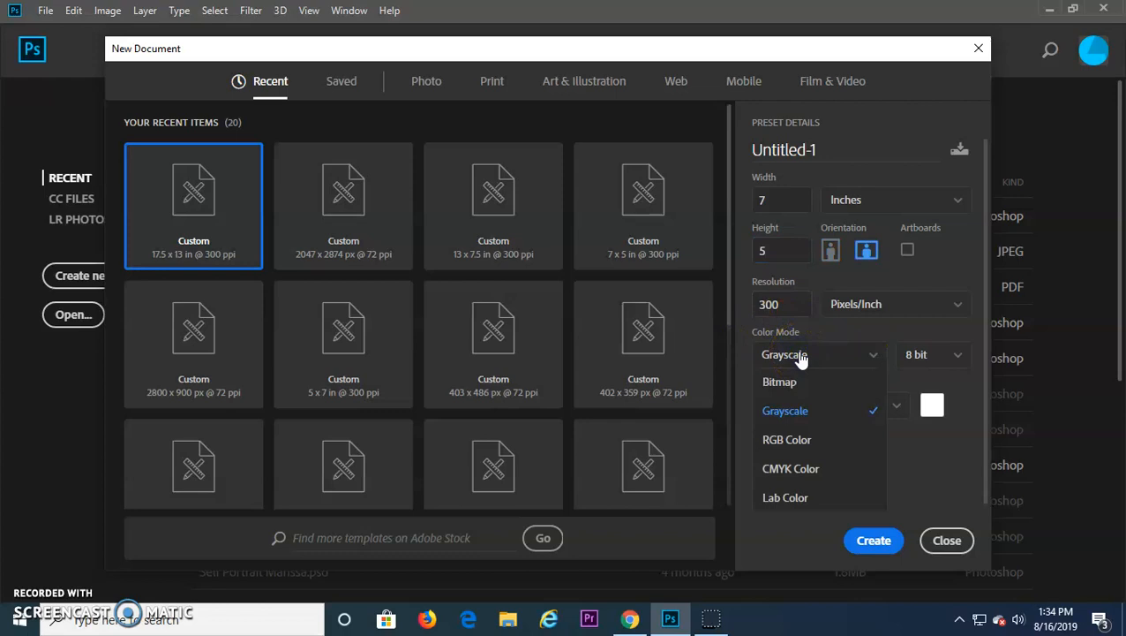
pyautogui.click(787, 438)
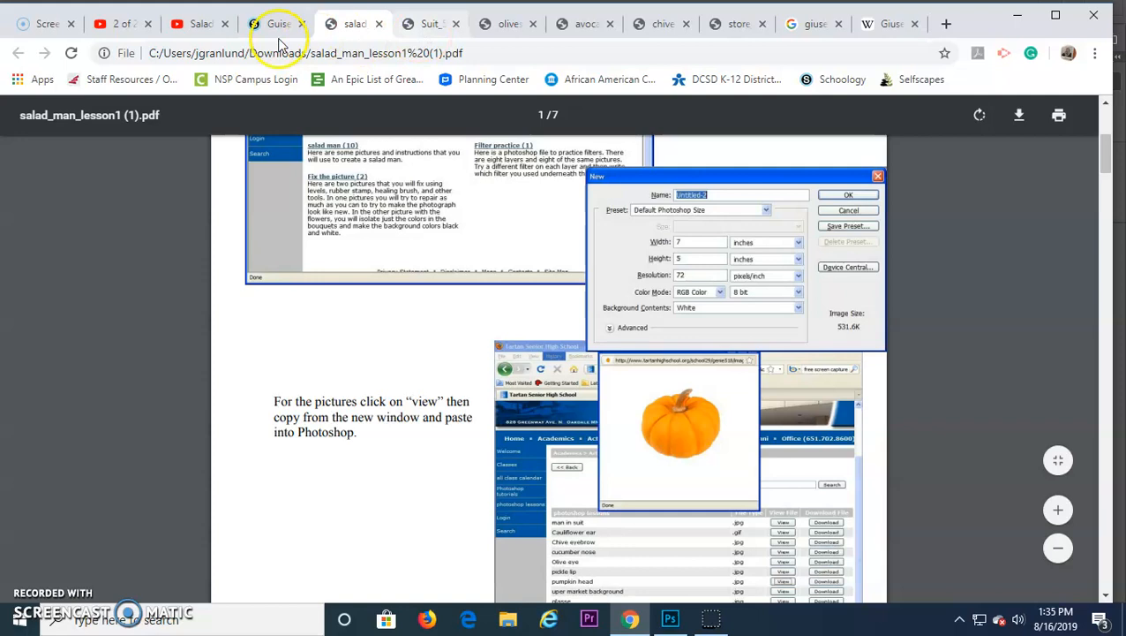
# Bring up the grocery store photo in Chrome and copy it for the composite.
pyautogui.click(738, 25)
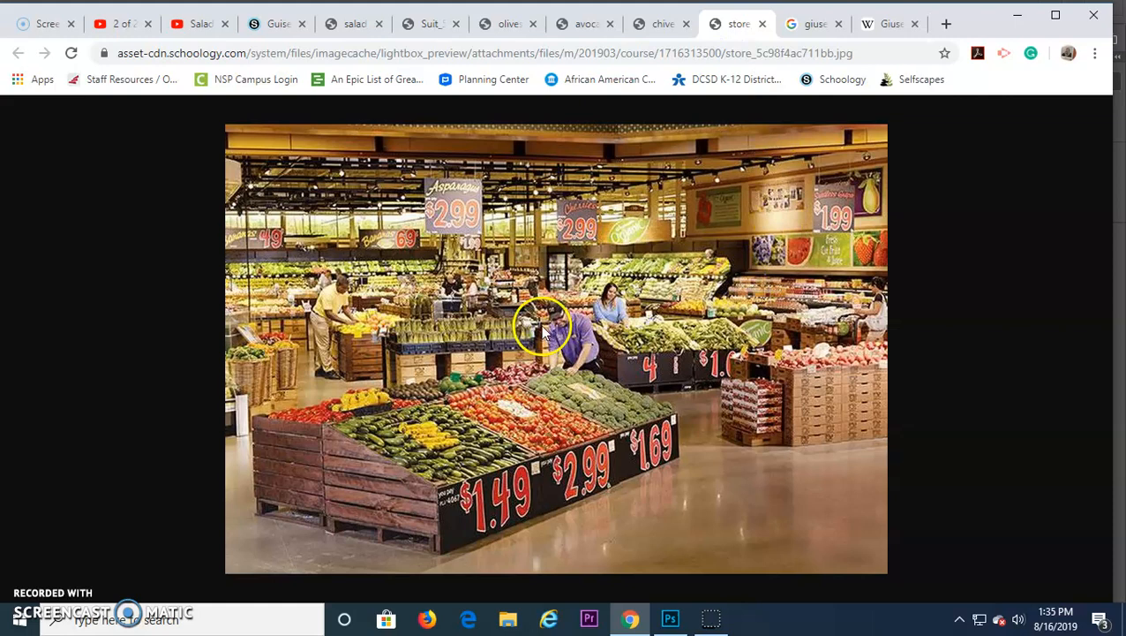
pyautogui.click(671, 618)
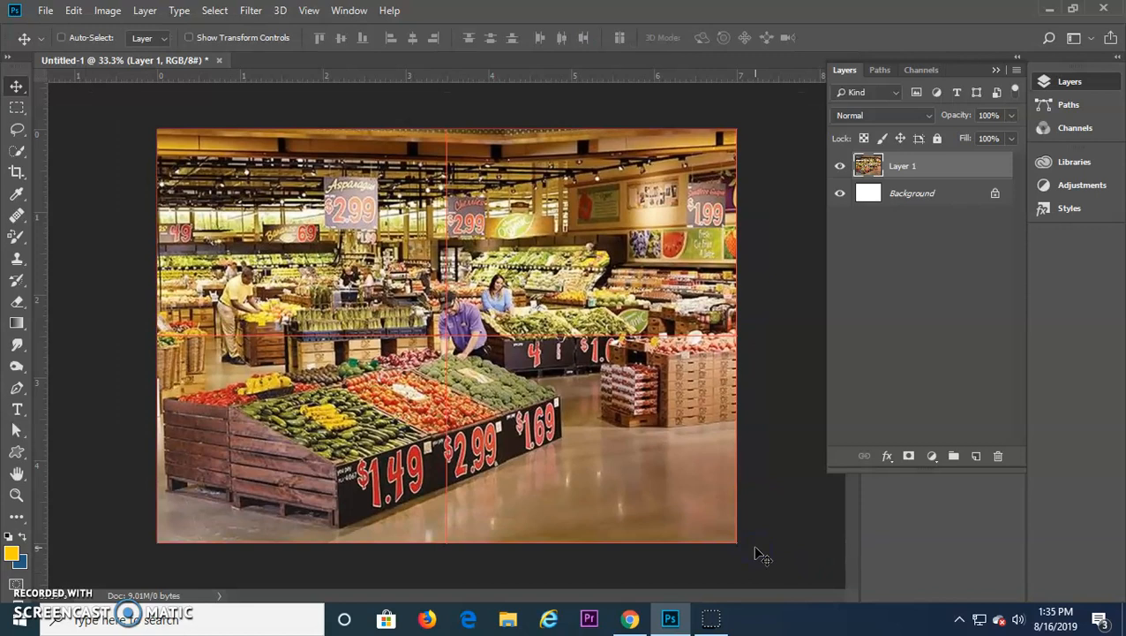
# Paste the grocery store photo into the new Photoshop document as Layer 1.
pyautogui.click(628, 618)
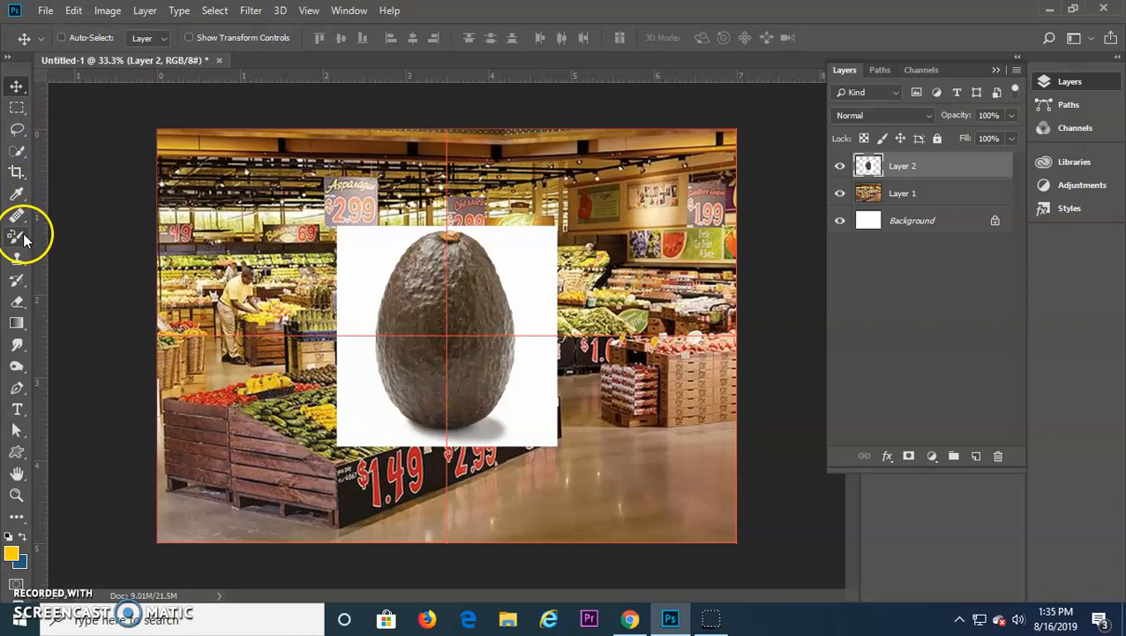
# Quick-select the avocado and enter Select and Mask to refine its edges.
pyautogui.click(16, 151)
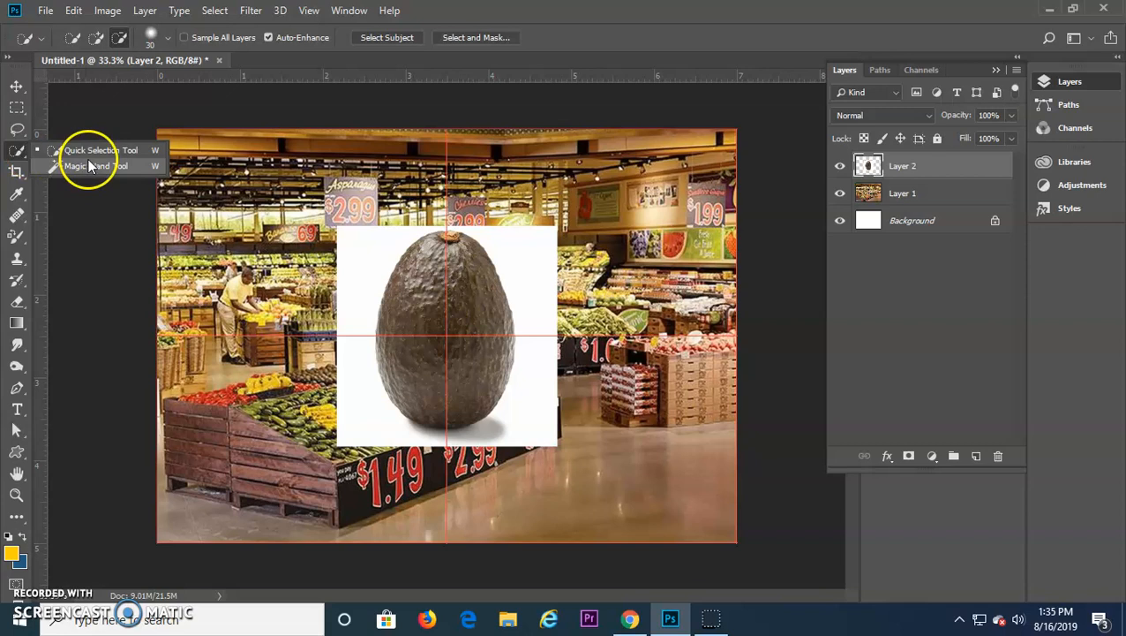
pyautogui.click(97, 166)
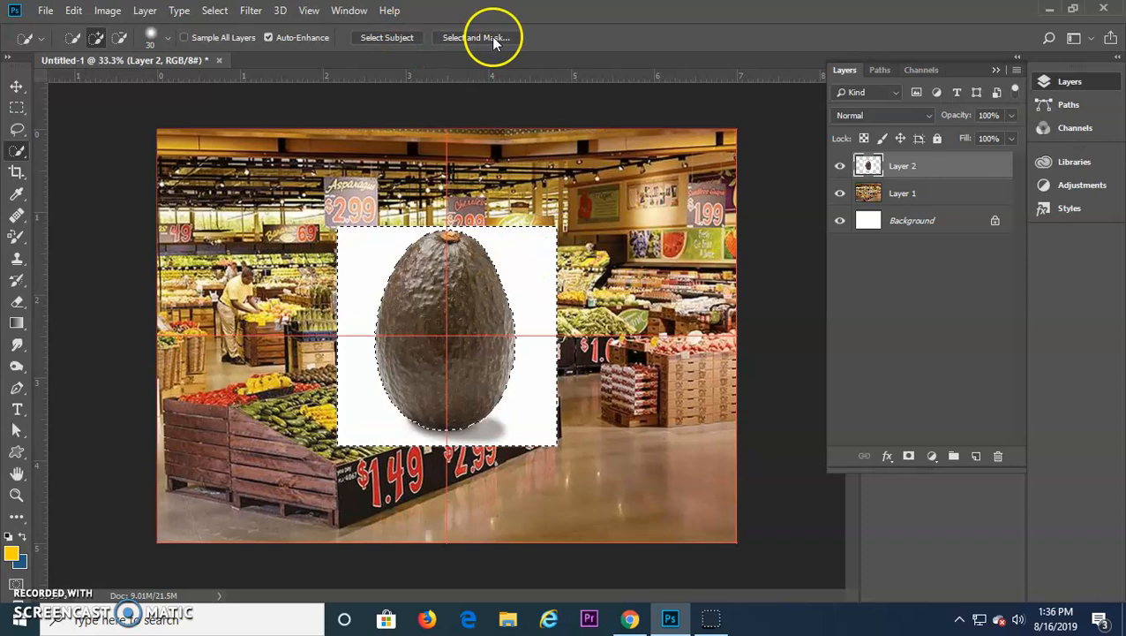
pyautogui.click(475, 37)
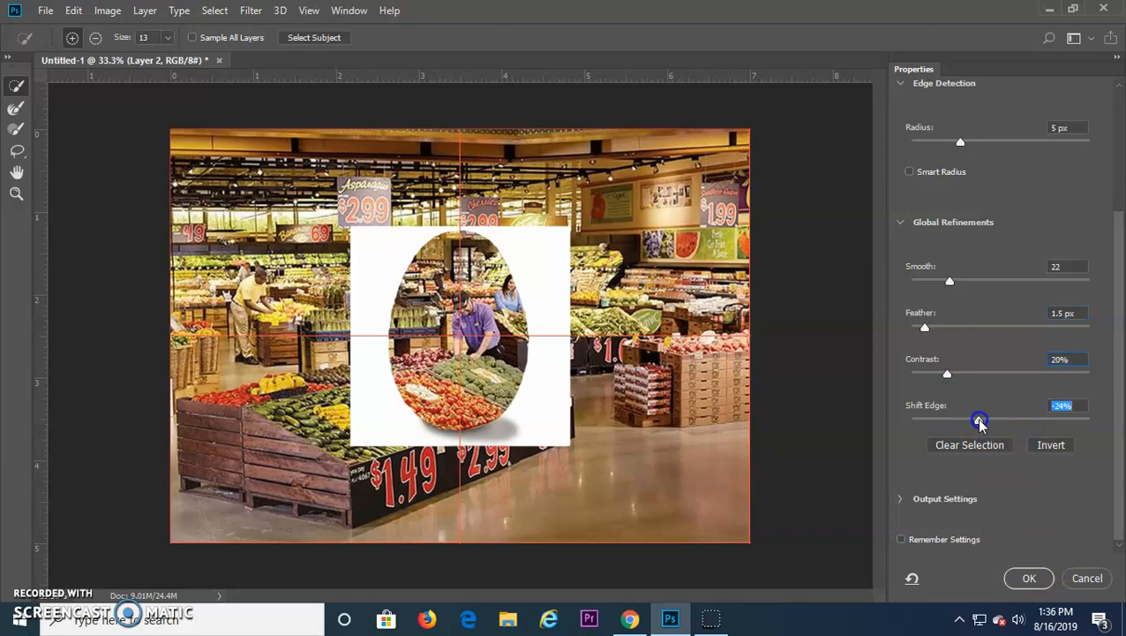
# Drag Shift Edge negative to pull the avocado selection inward, with Smooth 22, Feather 1.5 px, Contrast 20%.
pyautogui.click(1029, 577)
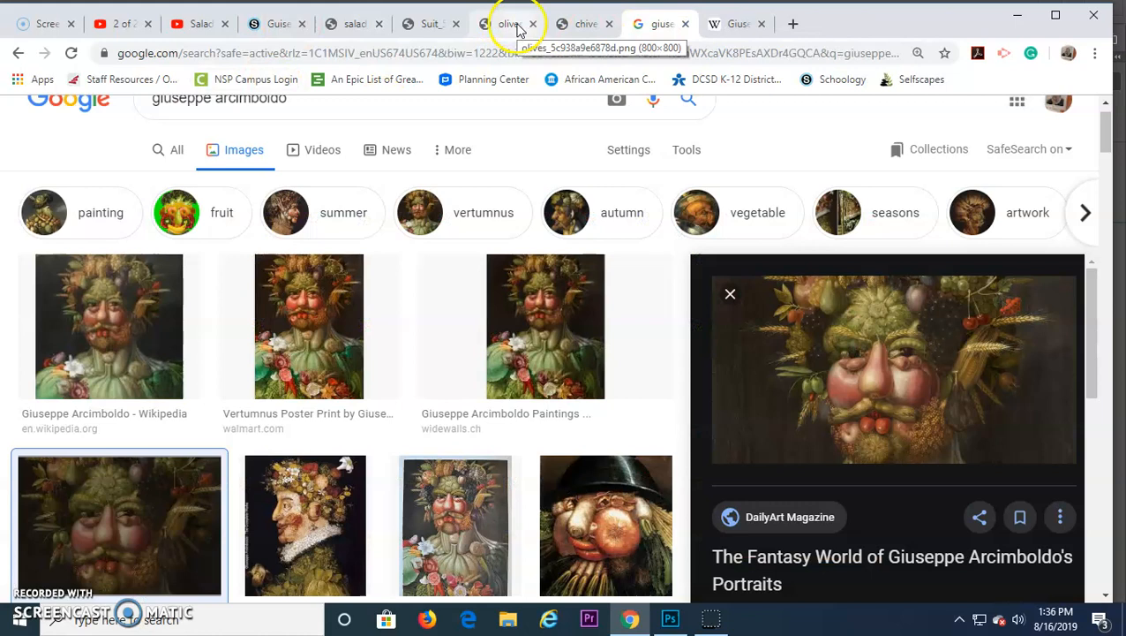
# Go to the stuffed olives photo in Chrome and save the image to Downloads.
pyautogui.click(515, 24)
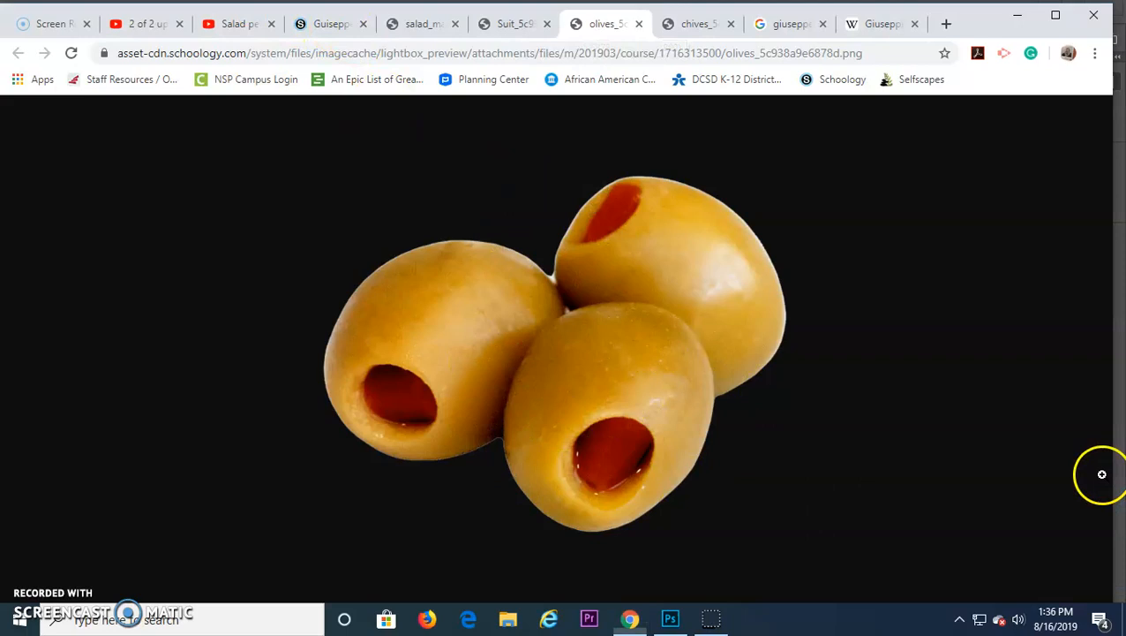
pyautogui.moveTo(738, 279)
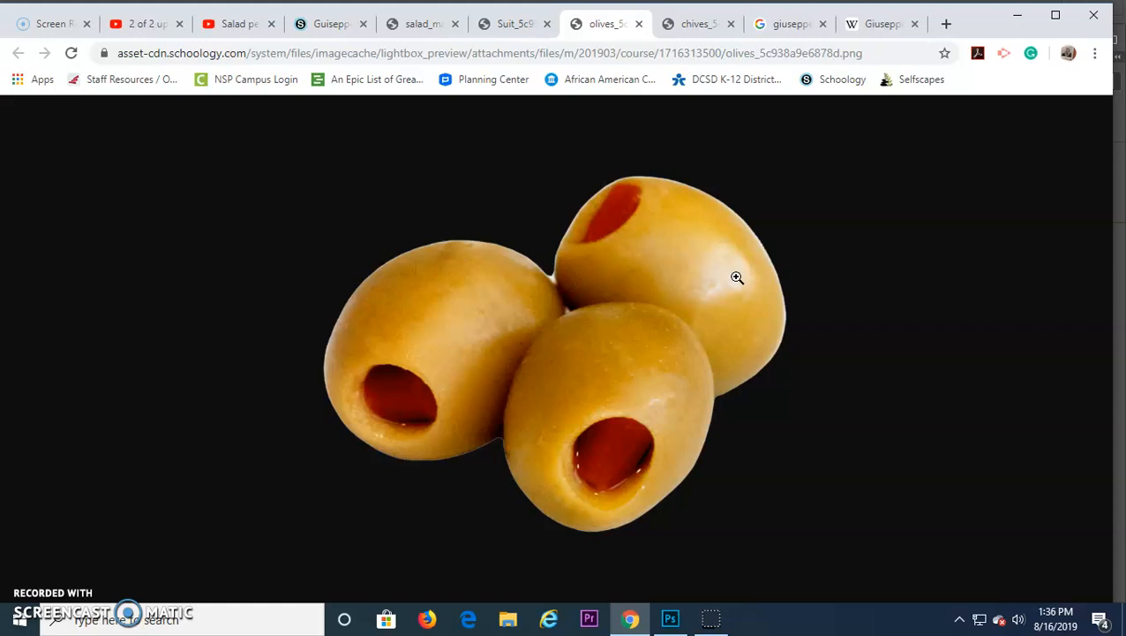
pyautogui.moveTo(731, 272)
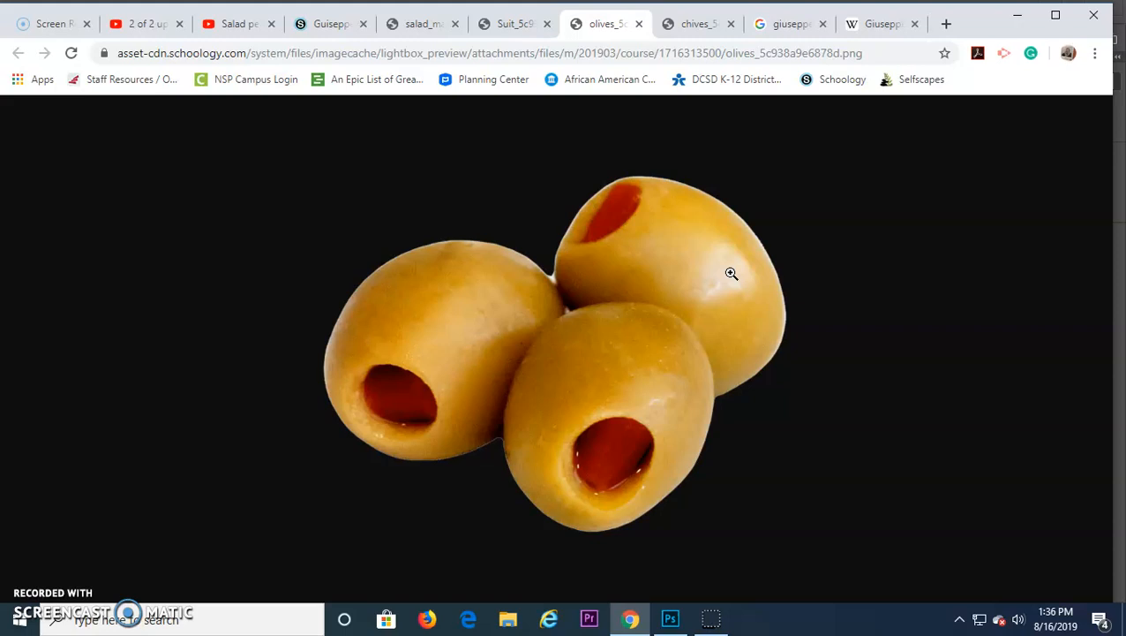
pyautogui.moveTo(572, 282)
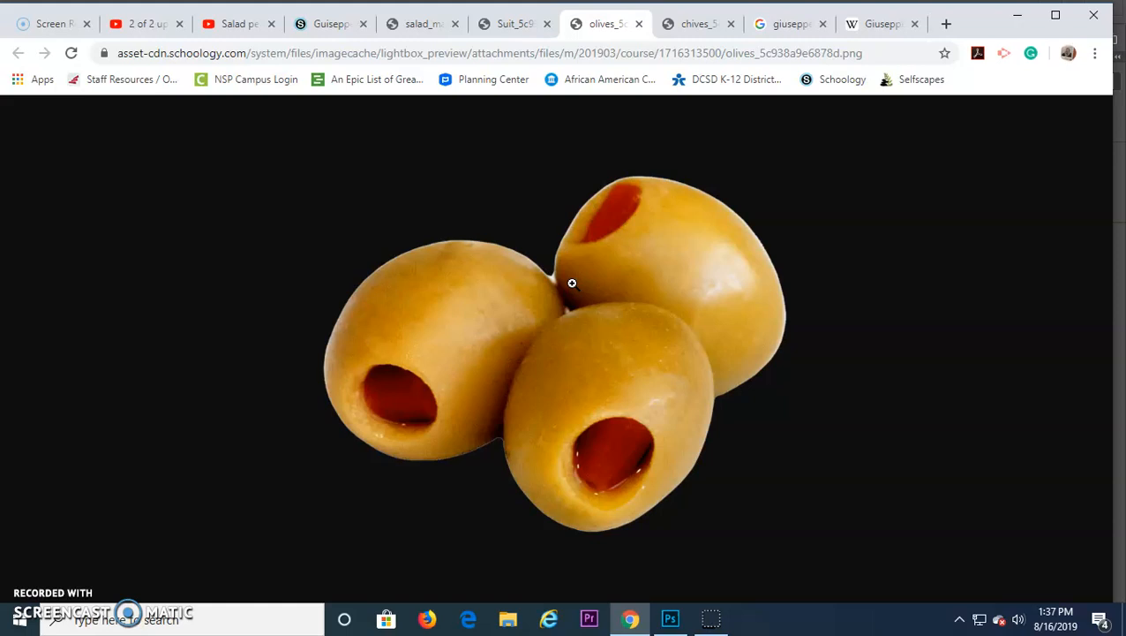
pyautogui.click(671, 618)
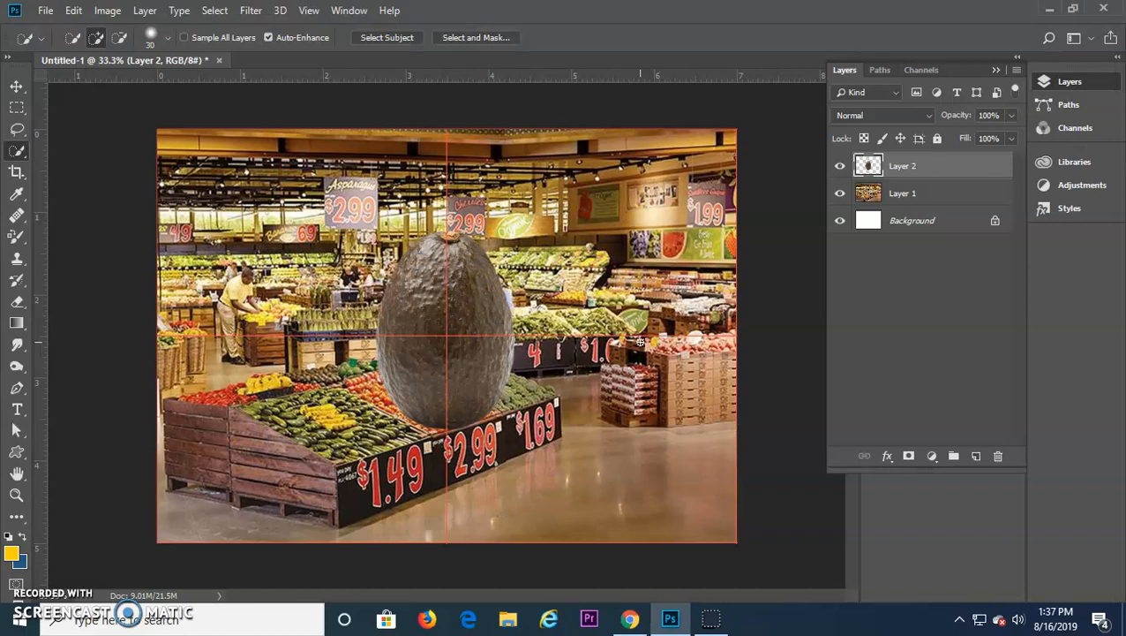
pyautogui.click(628, 618)
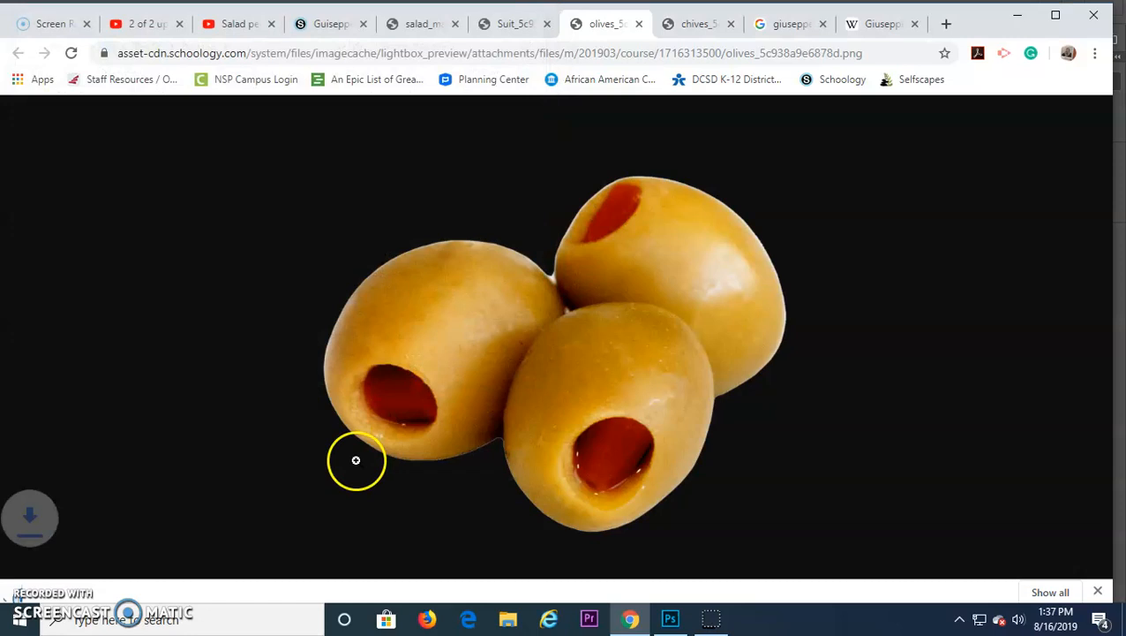
# Place the downloaded olives PNG into the composite as its own layer and commit it.
pyautogui.click(671, 618)
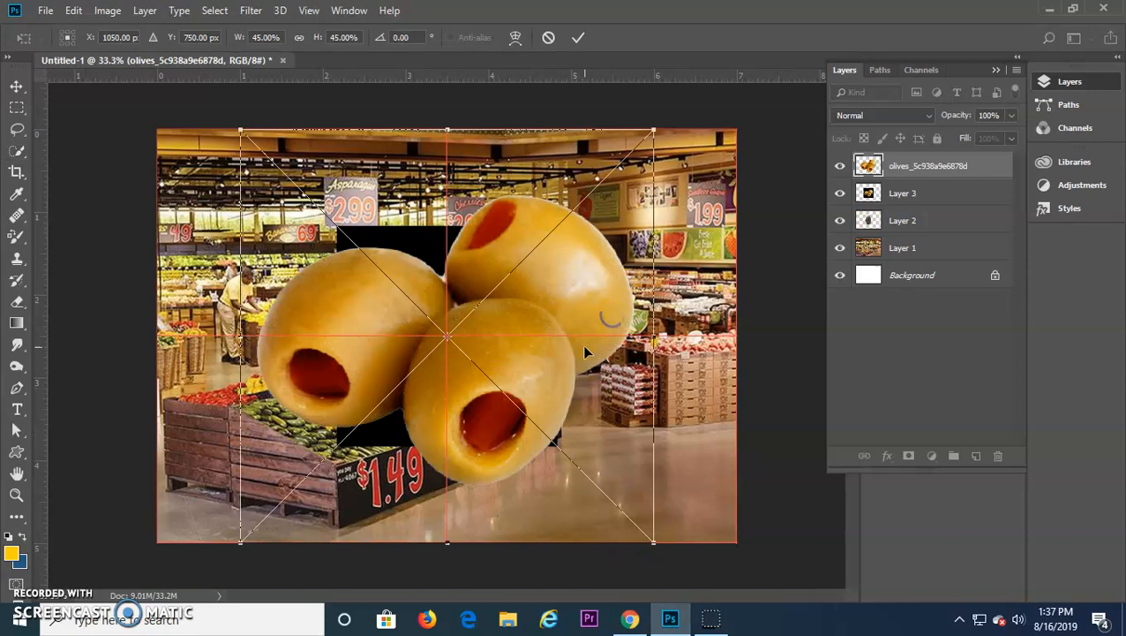
pyautogui.moveTo(622, 145)
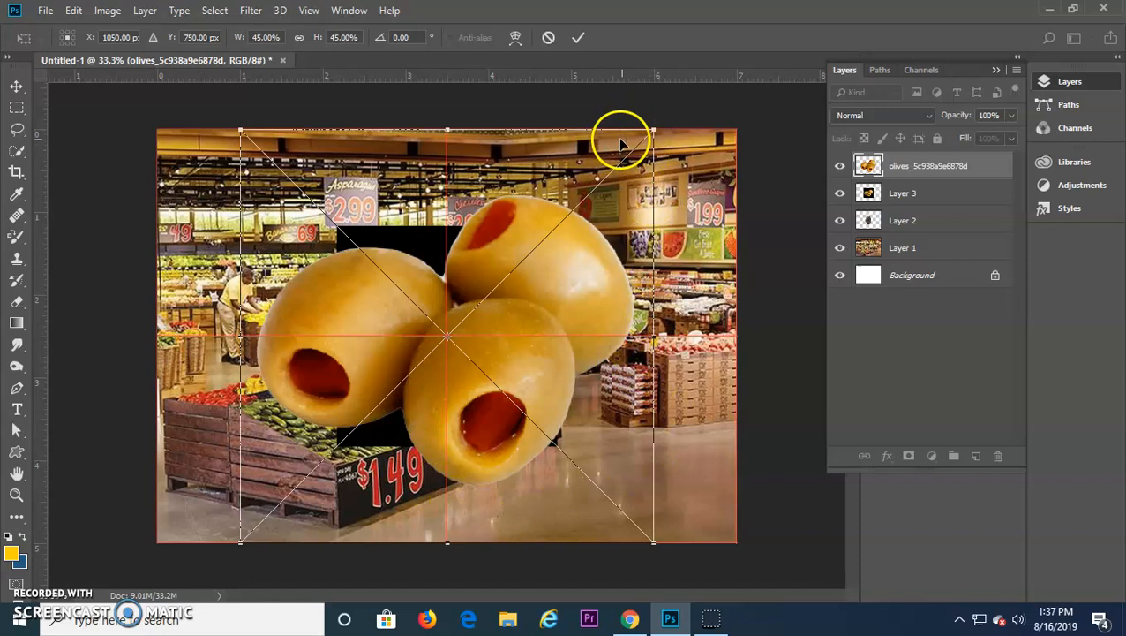
pyautogui.click(628, 618)
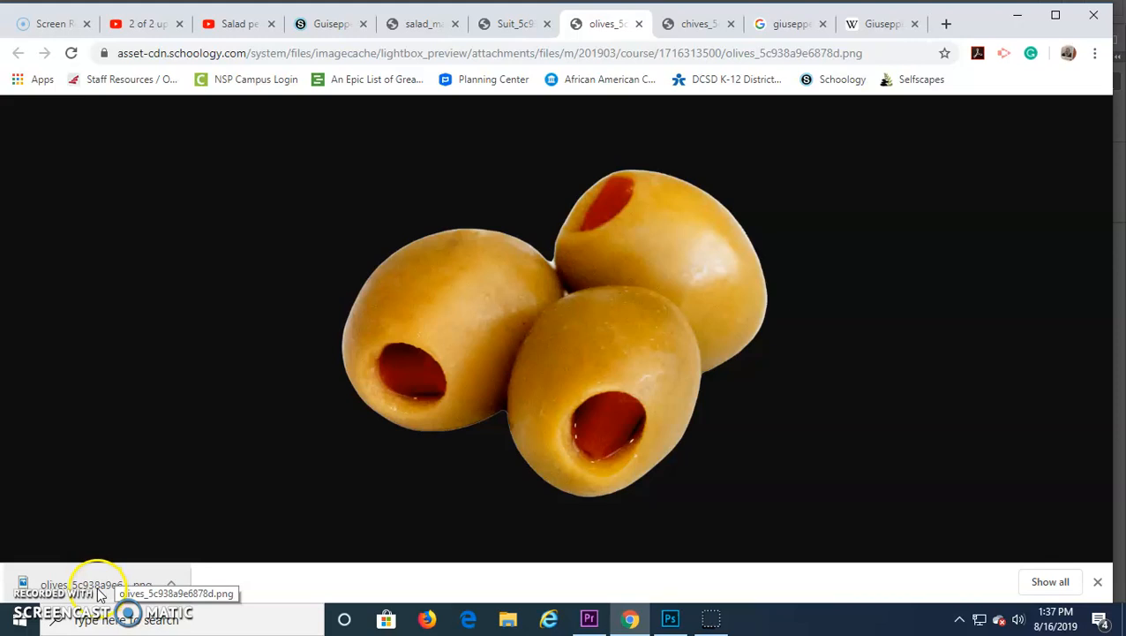
pyautogui.click(46, 11)
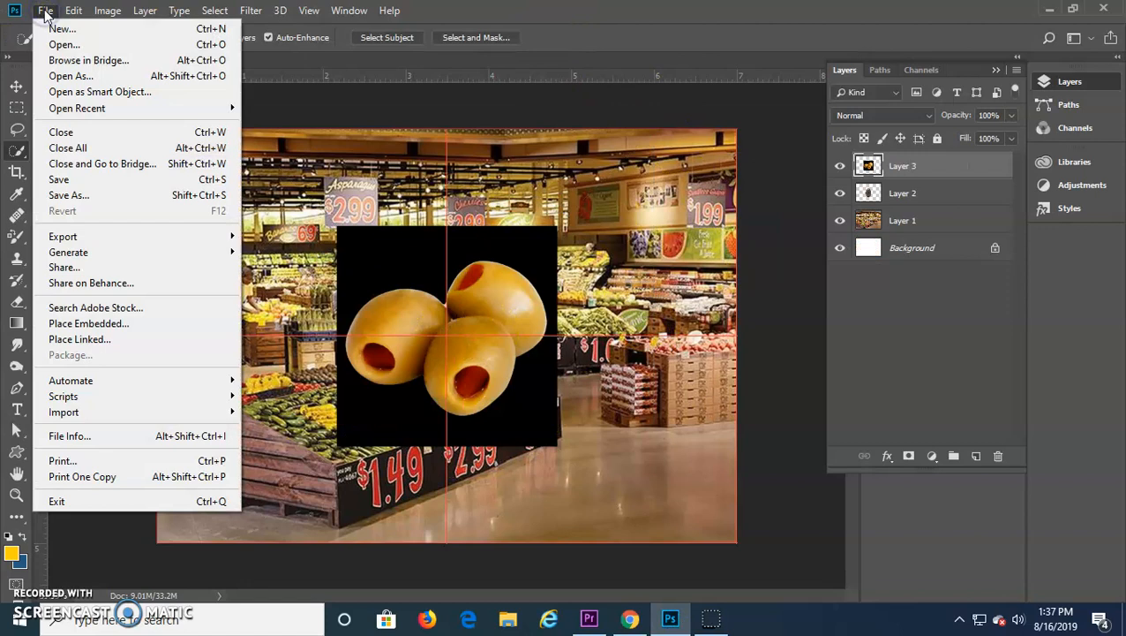
pyautogui.click(64, 44)
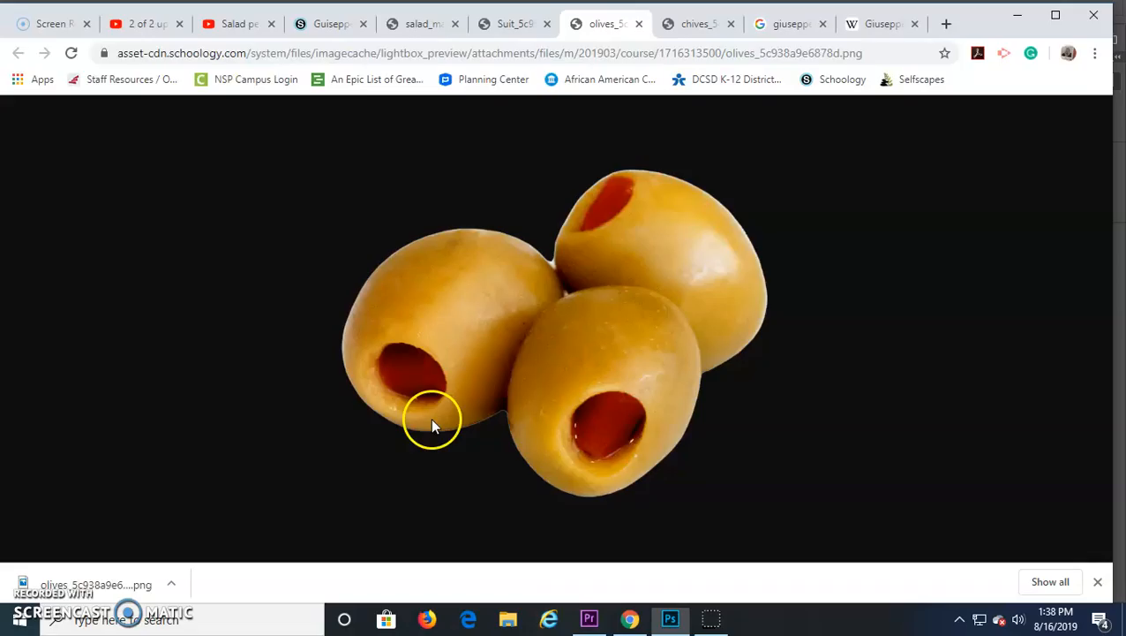
# Oval-select the front olive with the Elliptical Marquee and mask the olives layer to it.
pyautogui.click(671, 618)
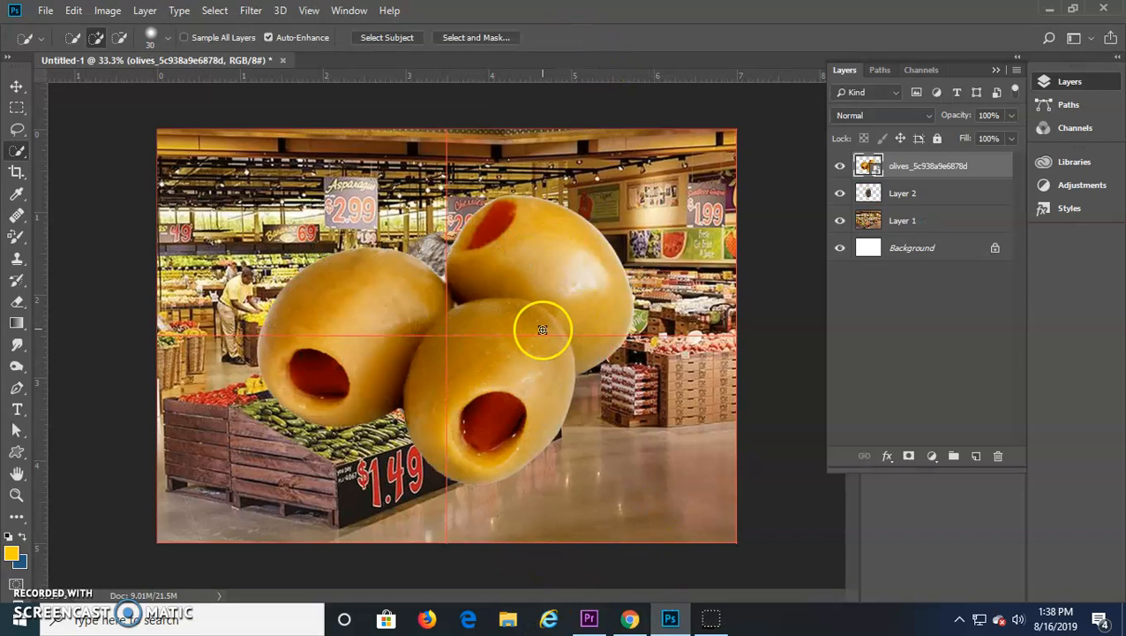
pyautogui.rightClick(16, 107)
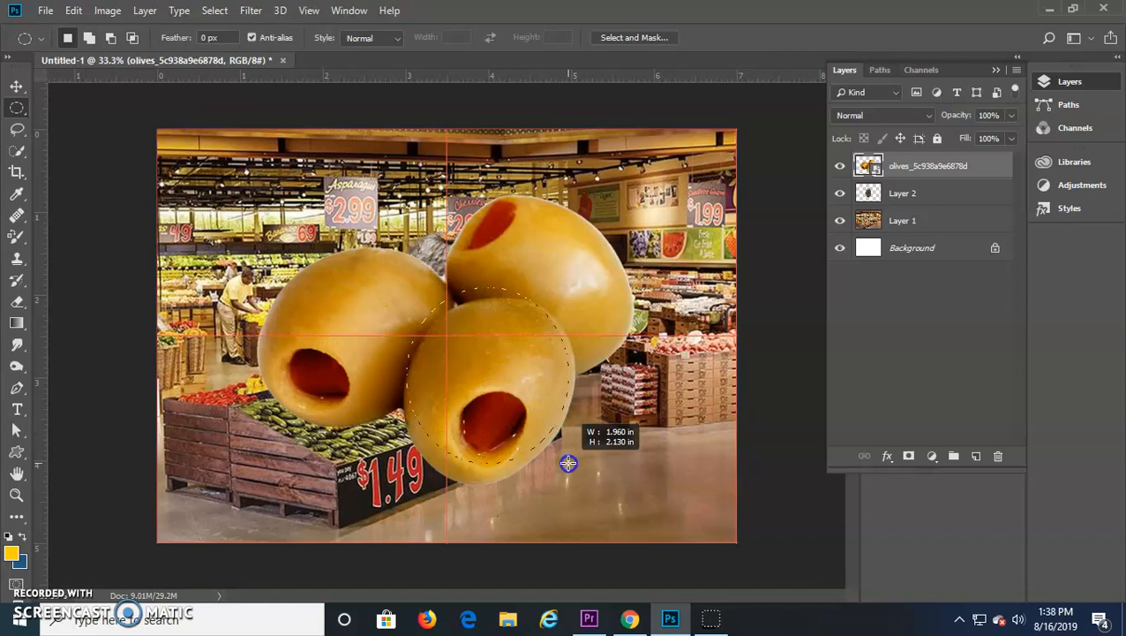
pyautogui.moveTo(569, 462); pyautogui.dragTo(562, 433)
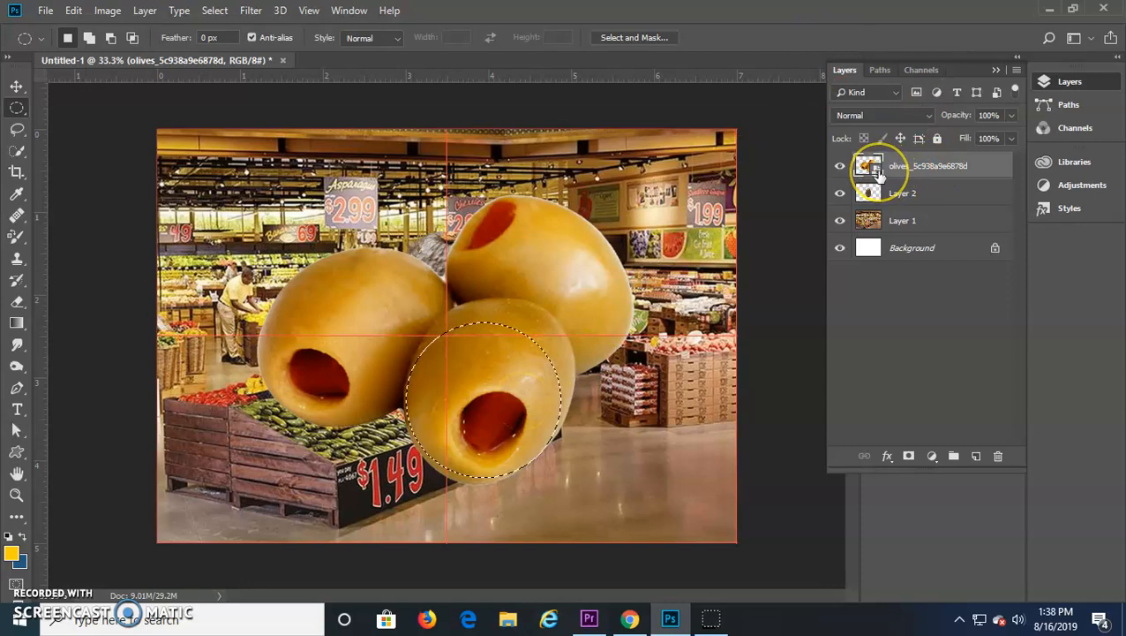
pyautogui.click(145, 10)
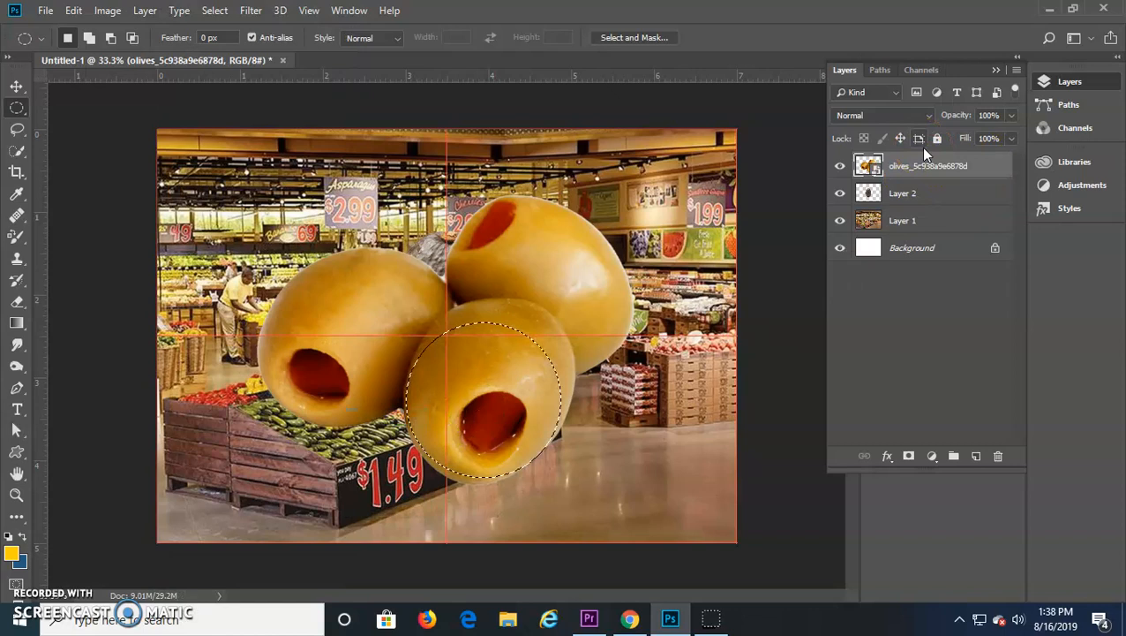
pyautogui.moveTo(909, 456)
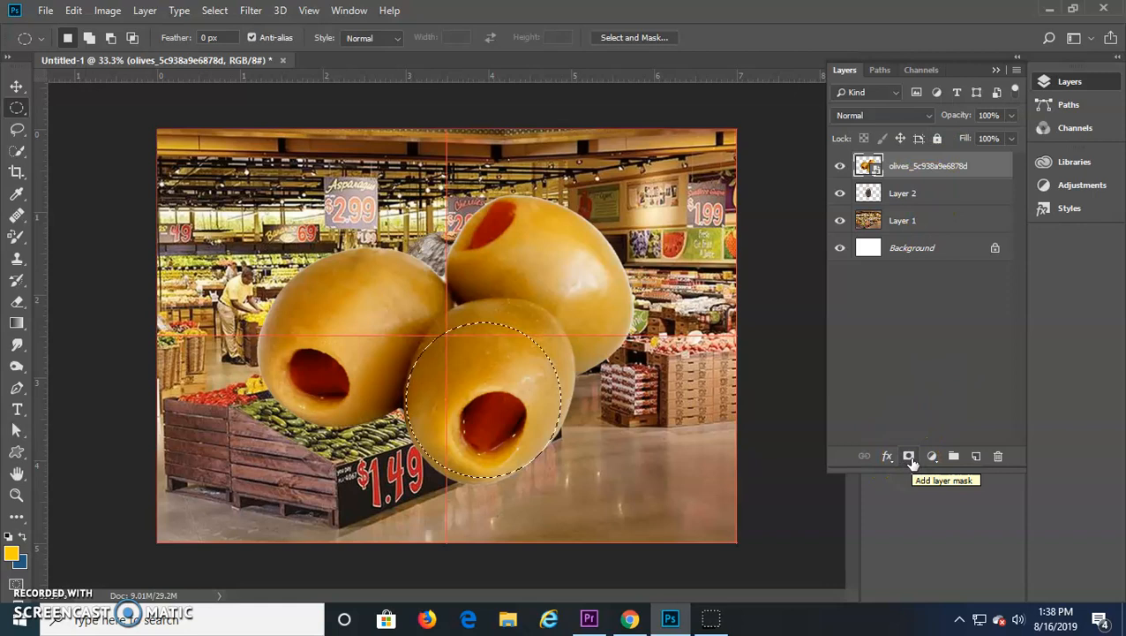
pyautogui.click(907, 456)
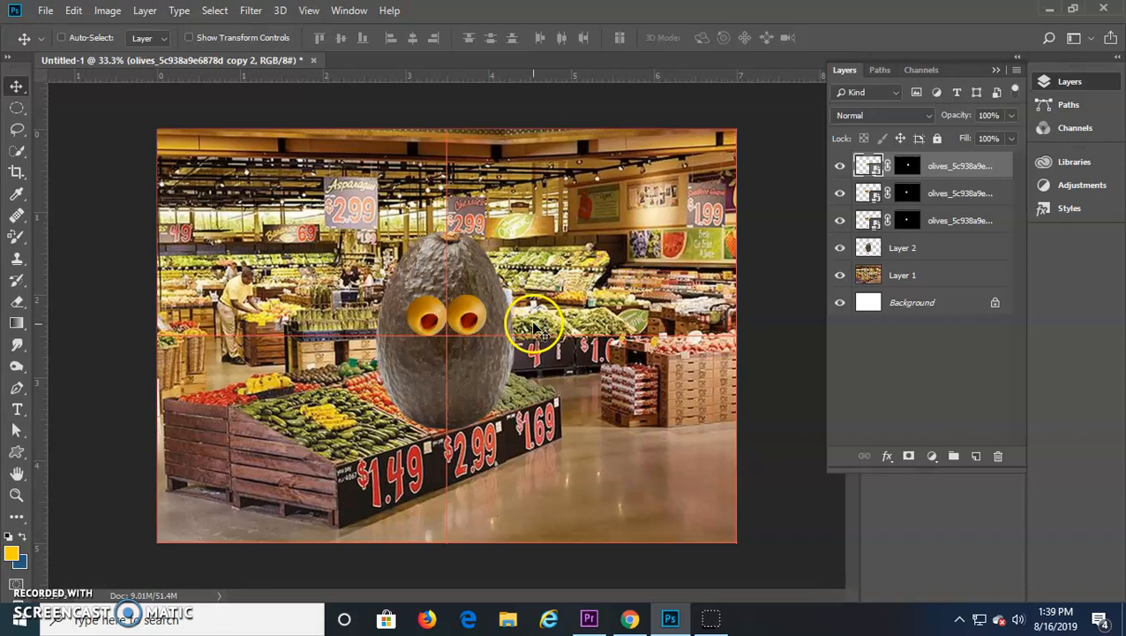
# Duplicate the masked olive layer so the avocado gets a second olive eye.
pyautogui.click(145, 10)
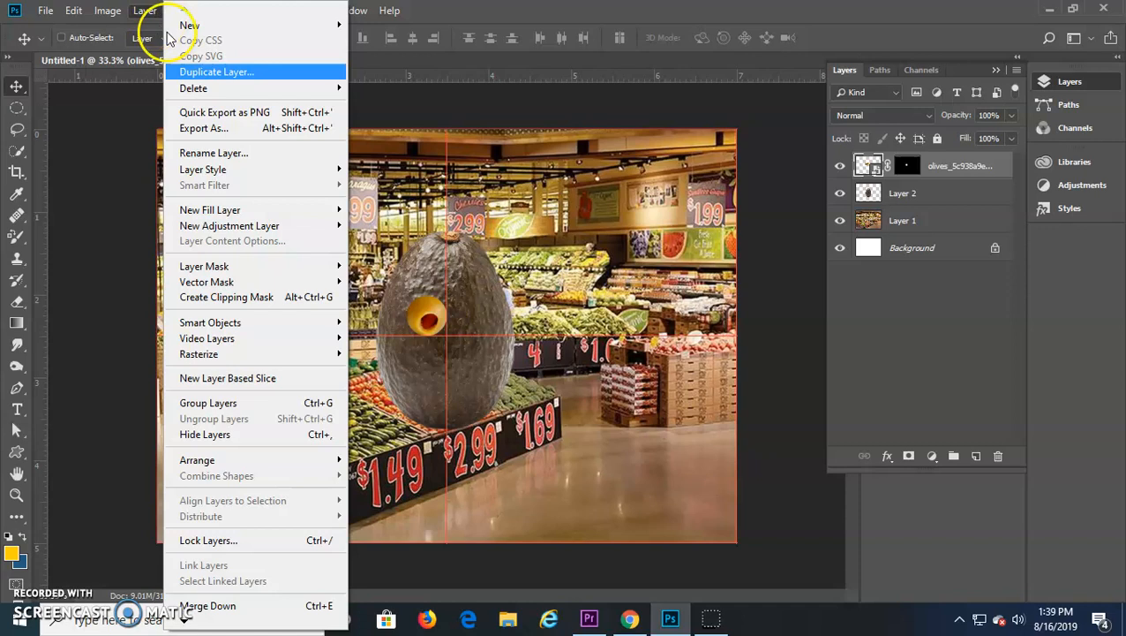
pyautogui.click(216, 70)
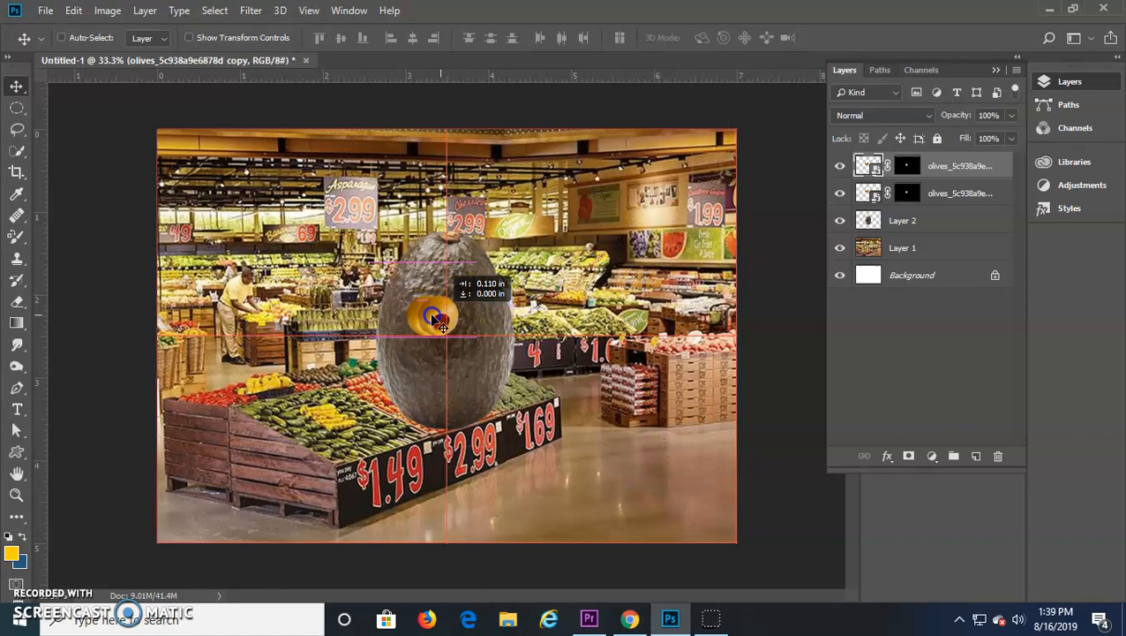
pyautogui.click(629, 618)
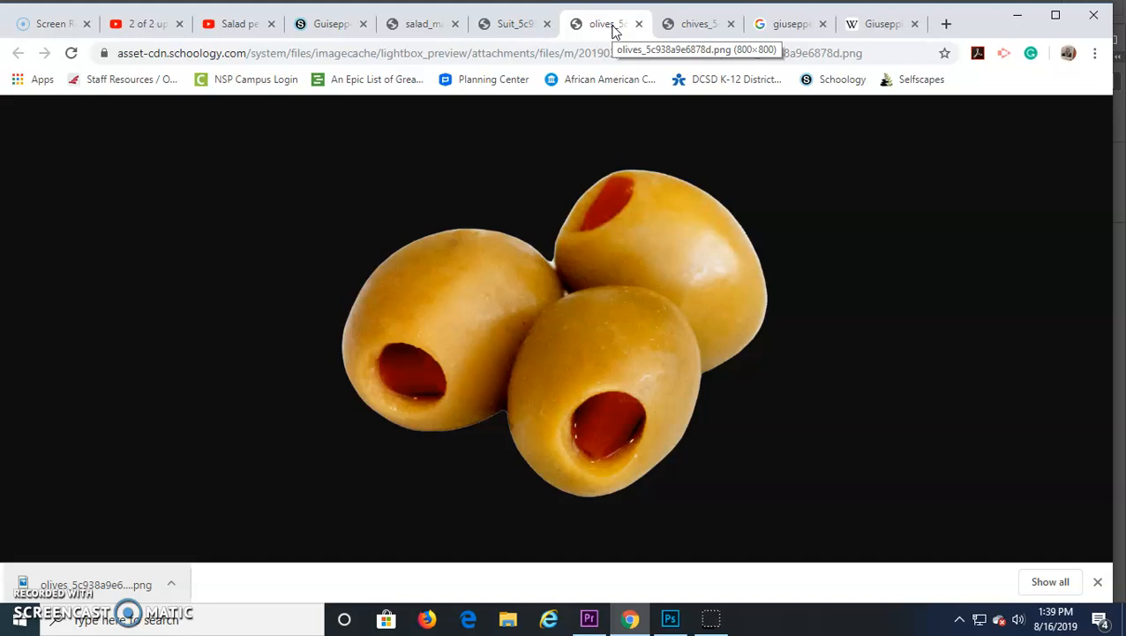
# Copy the chives image from Chrome and paste it into the composite as Layer 3.
pyautogui.click(655, 25)
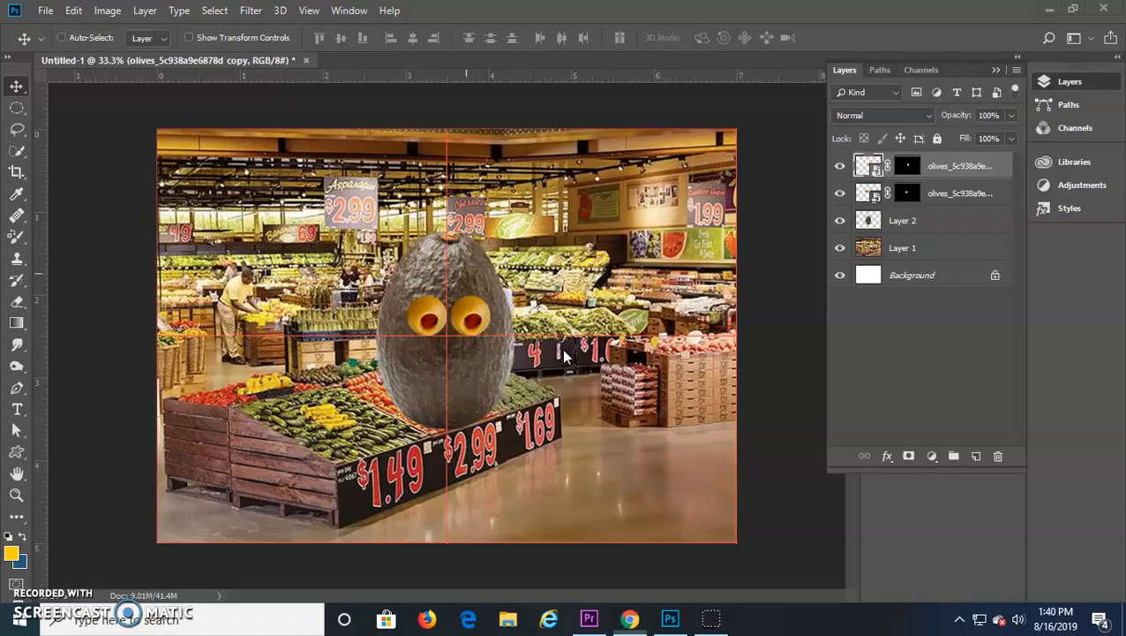
pyautogui.click(953, 456)
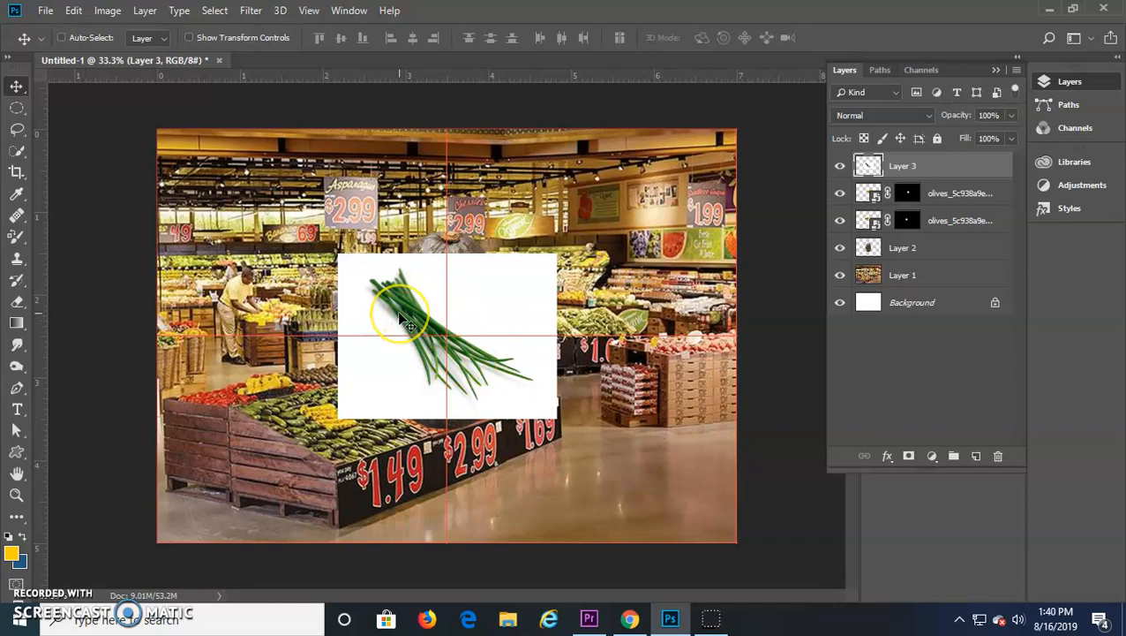
# Select the white background with Color Range, Sampled Colors, Fuzziness about 182.
pyautogui.click(16, 150)
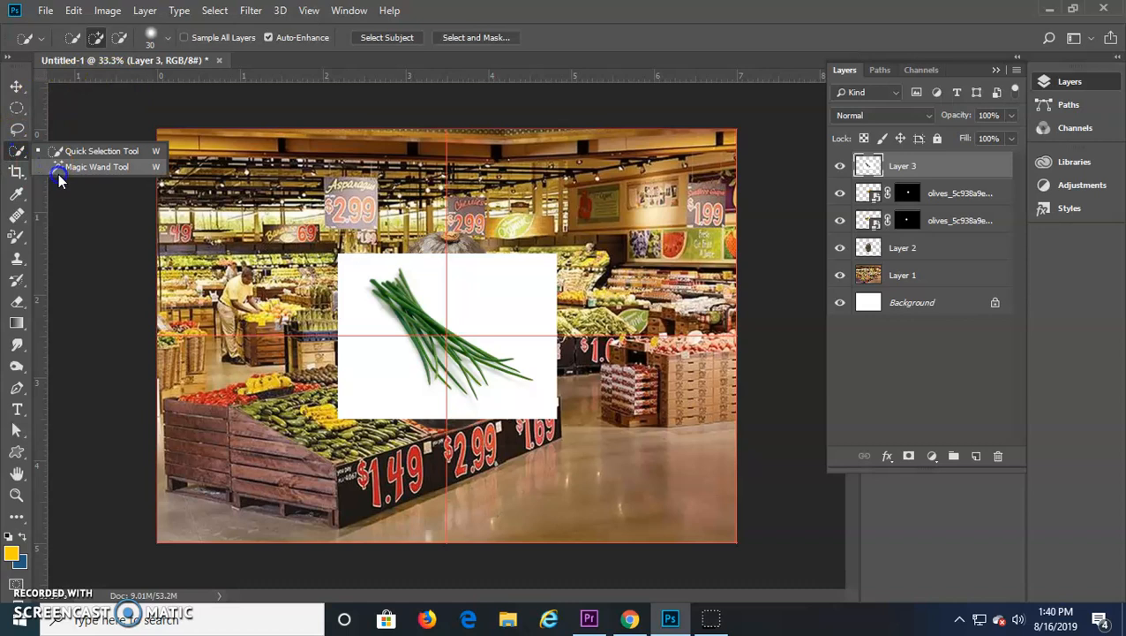
pyautogui.click(97, 166)
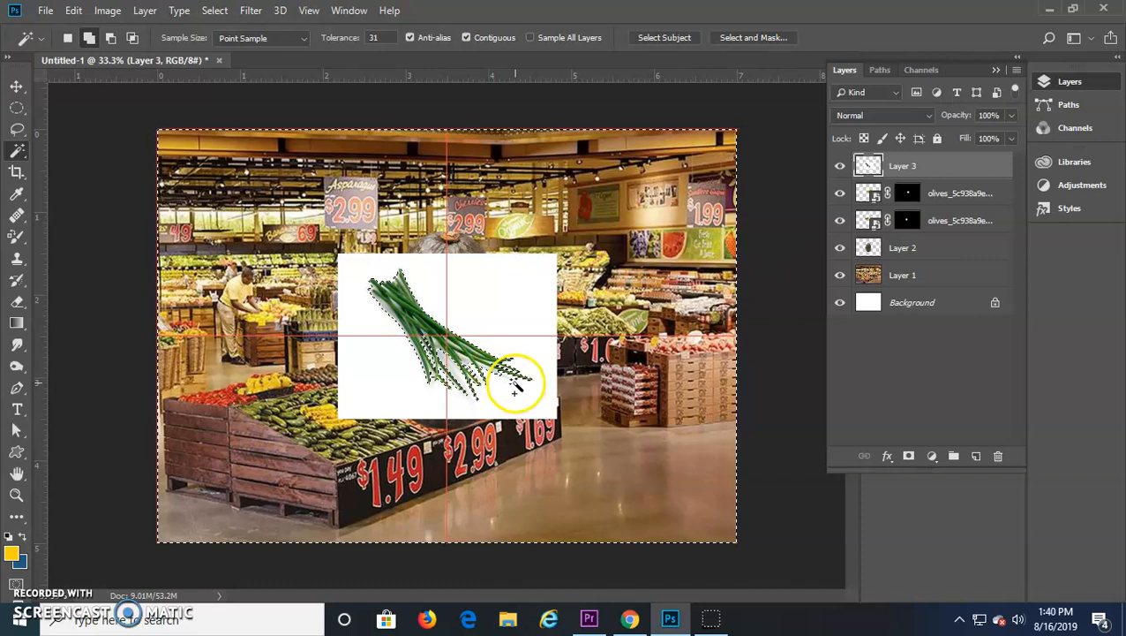
pyautogui.click(215, 10)
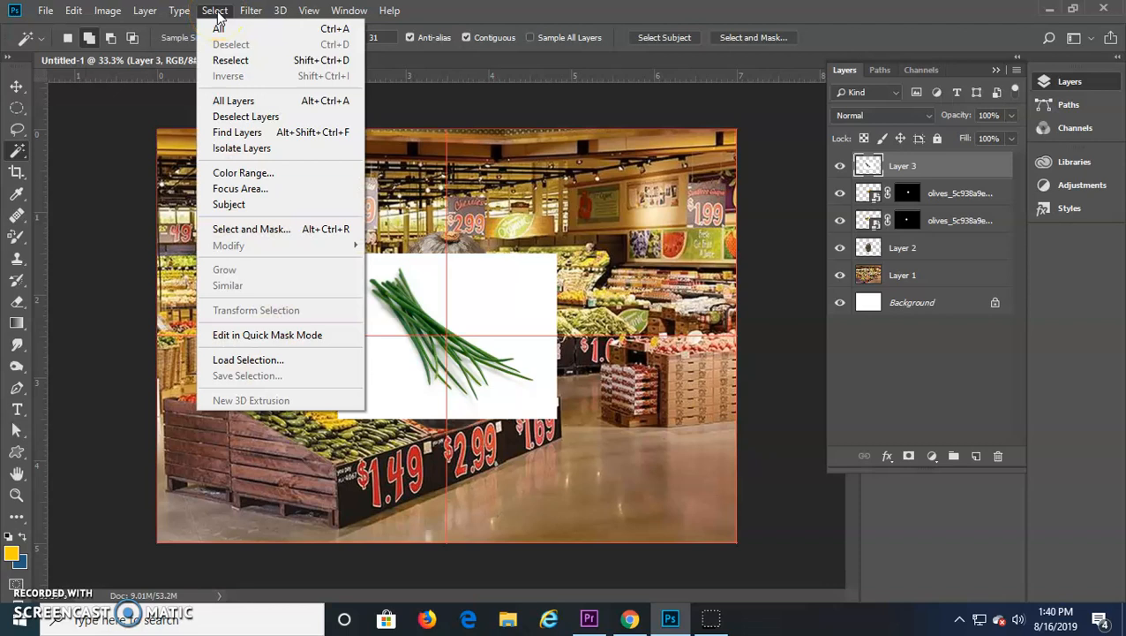
pyautogui.click(244, 173)
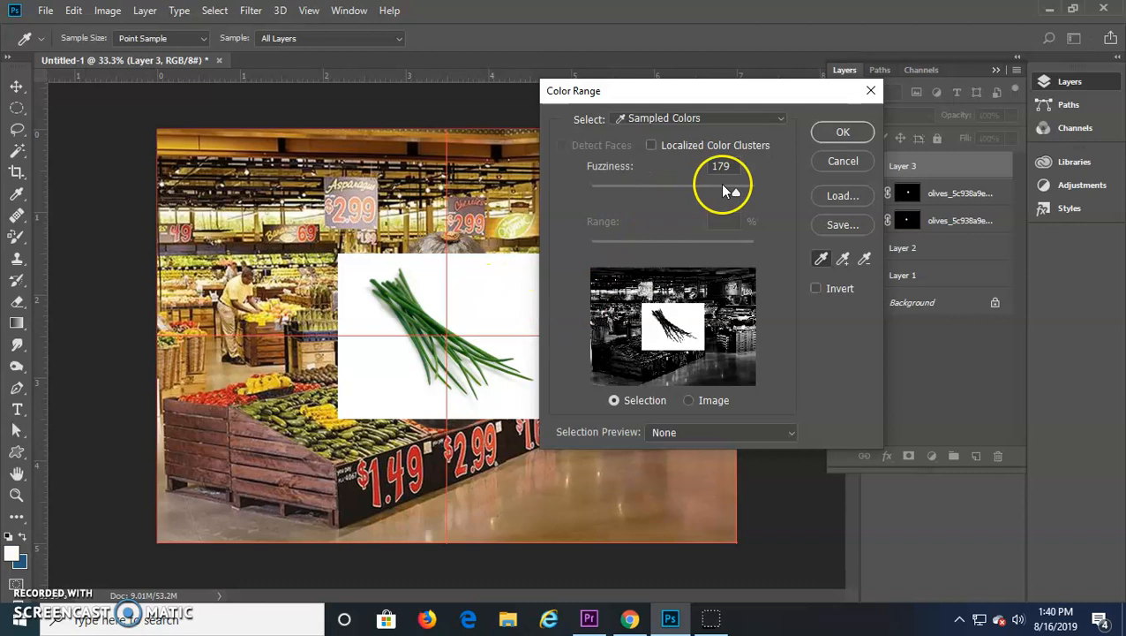
pyautogui.moveTo(715, 191); pyautogui.dragTo(740, 191)
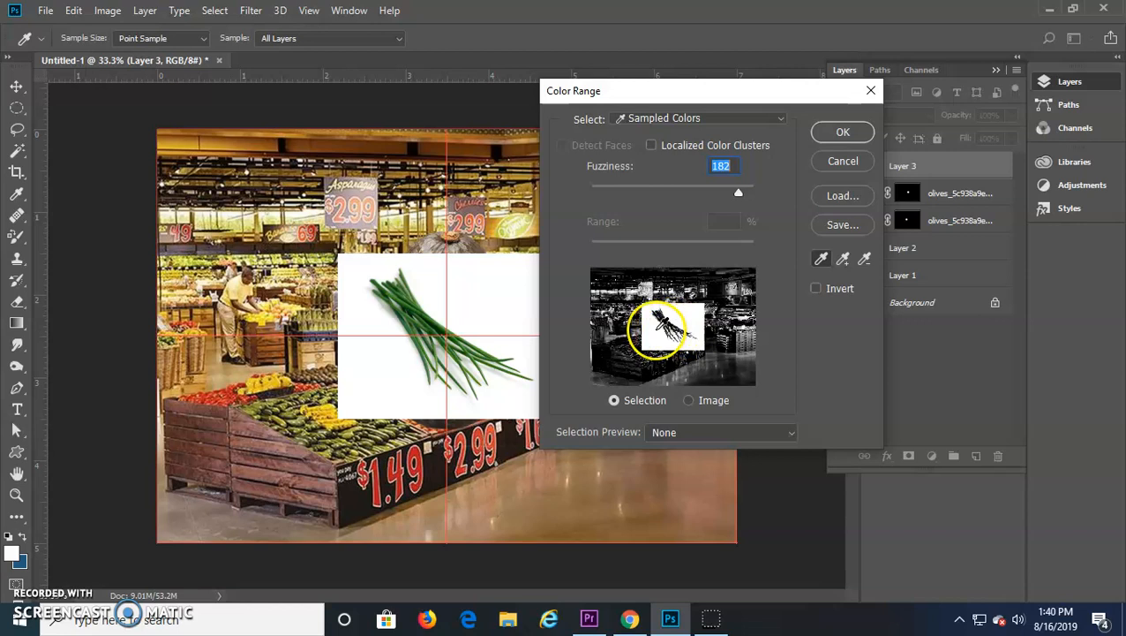
pyautogui.click(842, 131)
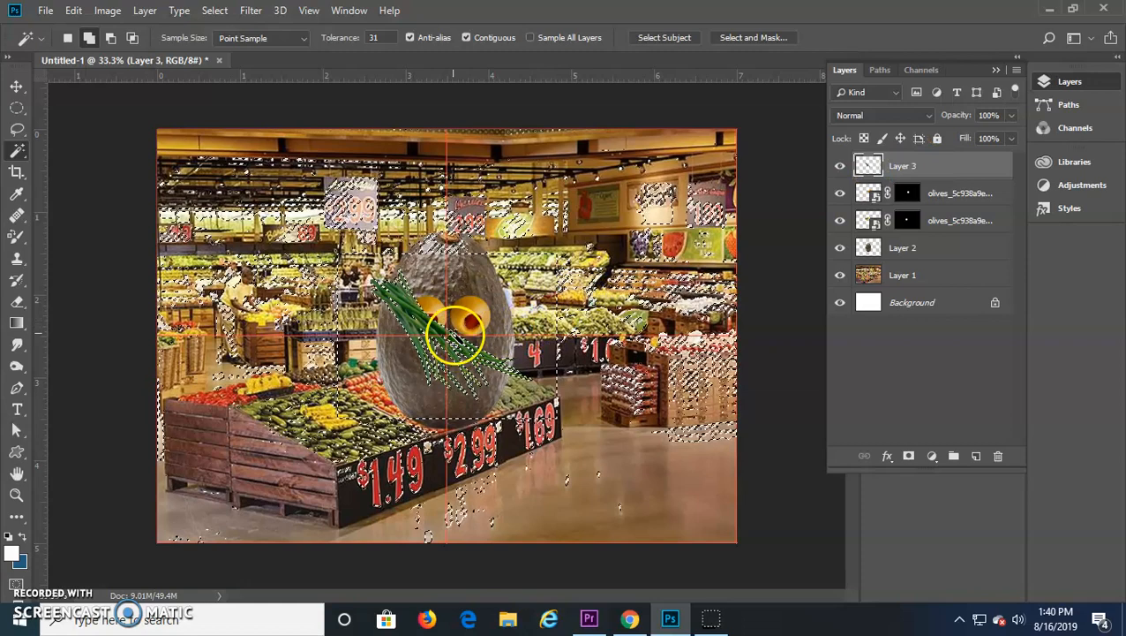
# Invert to keep the chives, place them as an eyebrow, duplicate and flip the copy horizontally.
pyautogui.rightClick(456, 336)
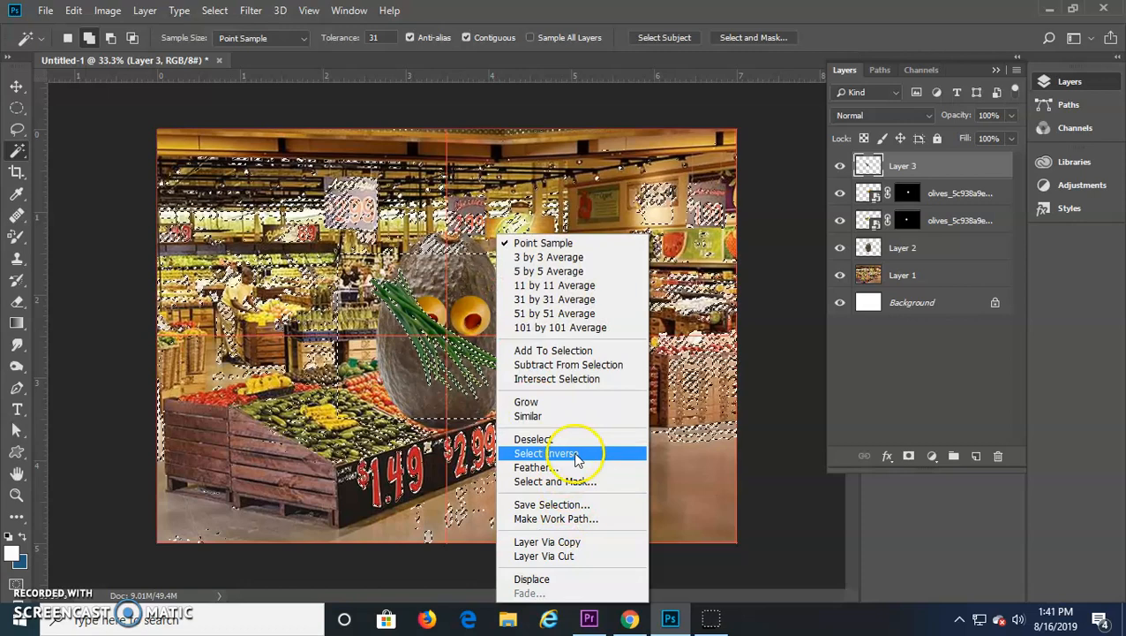
pyautogui.click(547, 452)
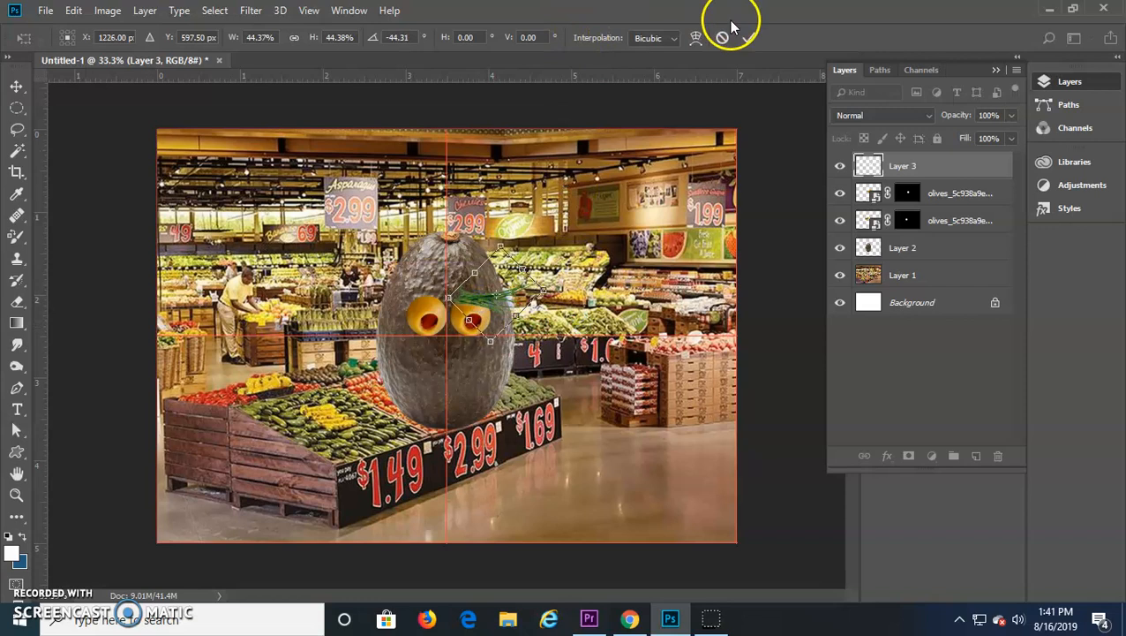
pyautogui.click(74, 11)
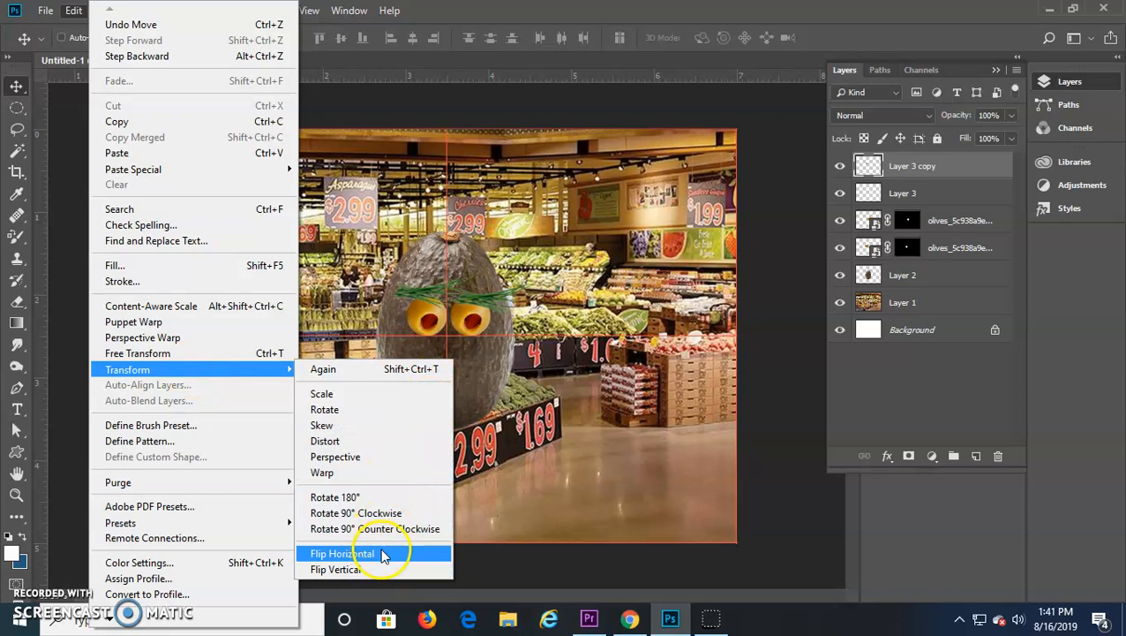
pyautogui.click(342, 554)
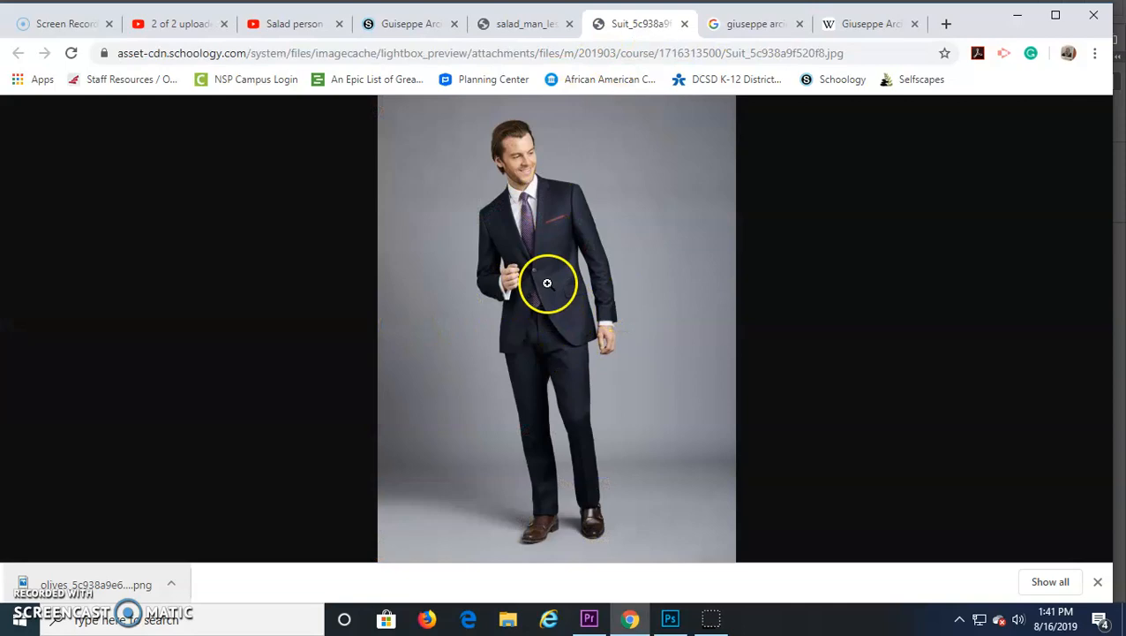
# Copy the suited man photo in Chrome for pasting as a new layer.
pyautogui.click(671, 618)
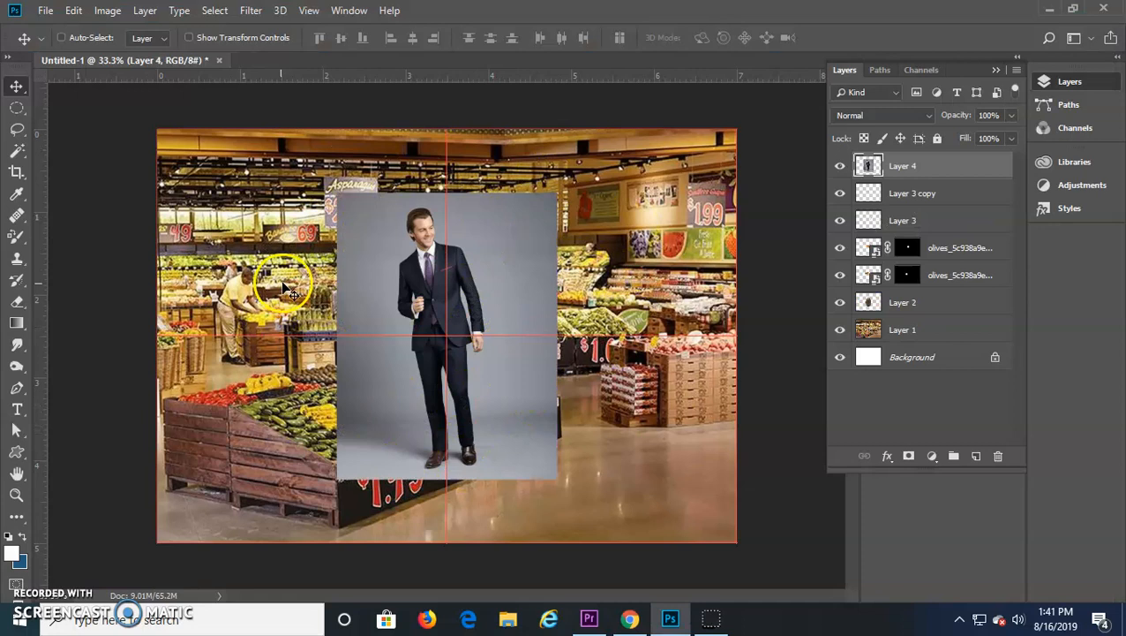
# Quick-select the man, refine with Smooth 18, Feather 0.7, Shift Edge -27%, and mask the backdrop.
pyautogui.click(16, 150)
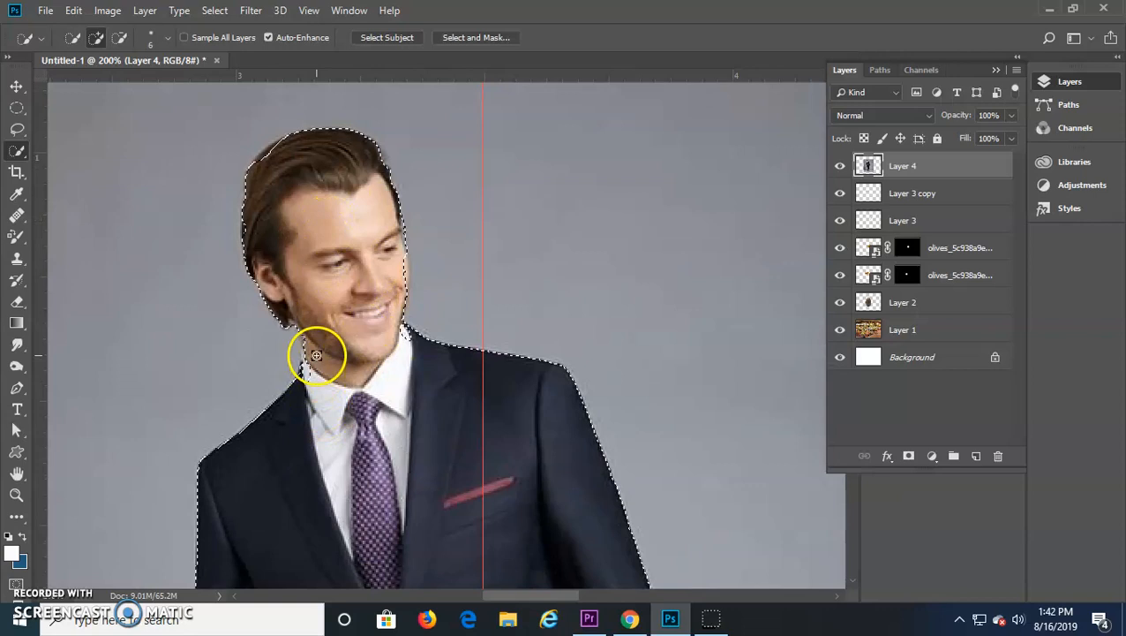
pyautogui.click(476, 37)
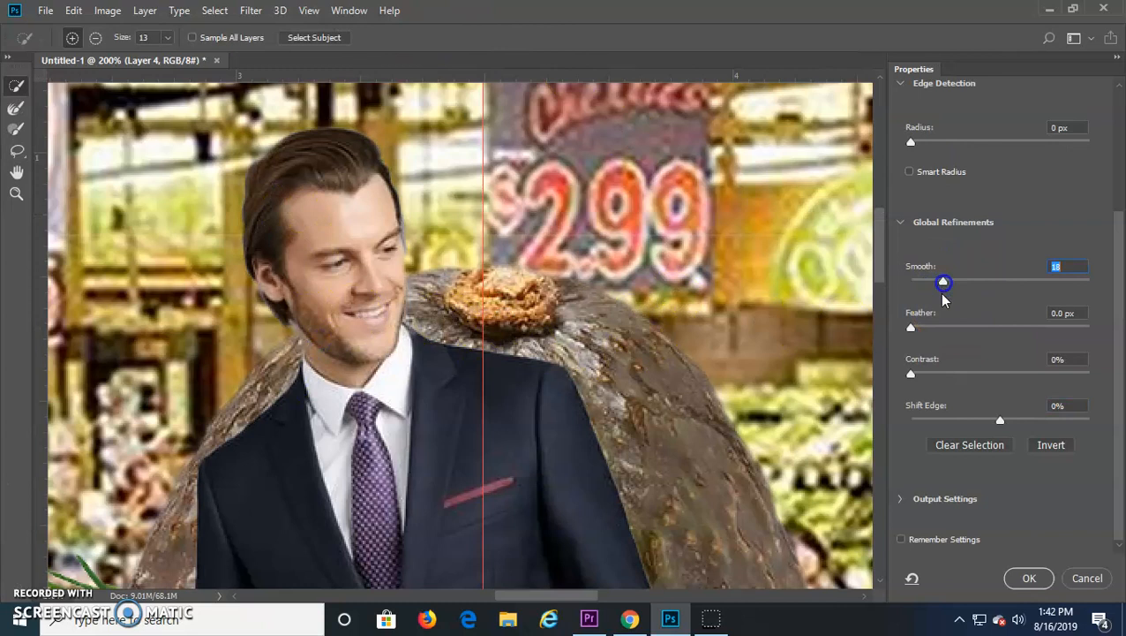
pyautogui.moveTo(911, 327); pyautogui.dragTo(920, 327)
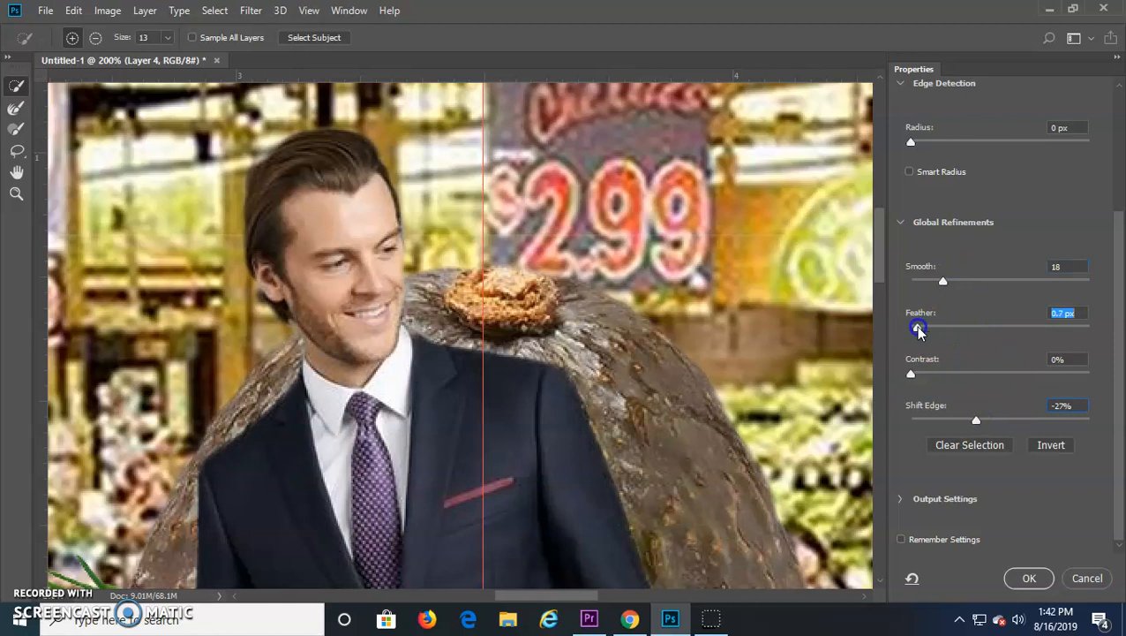
pyautogui.click(1027, 577)
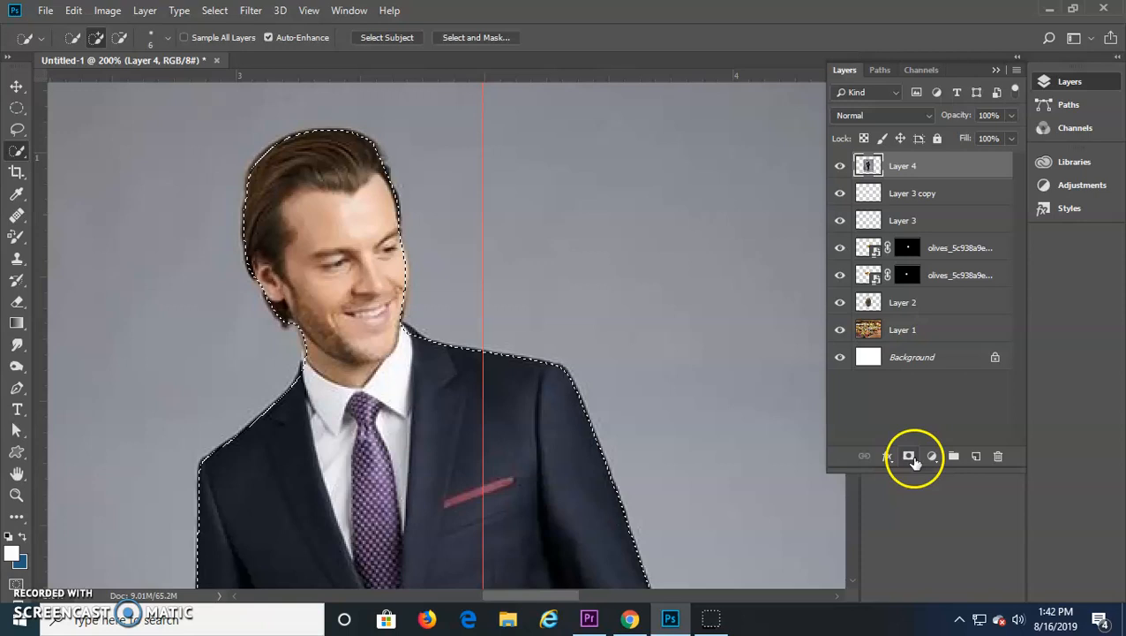
pyautogui.click(909, 456)
pyautogui.write('avocado')
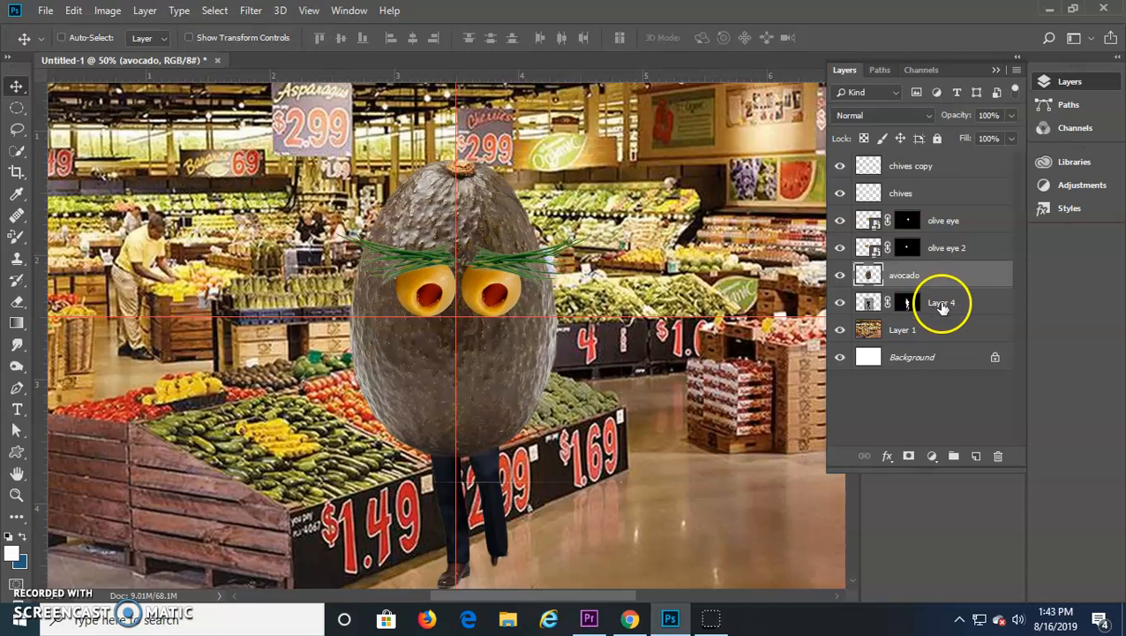
# Rename the suited man's layer to 'suit'.
pyautogui.doubleClick(941, 302)
pyautogui.write('suit')
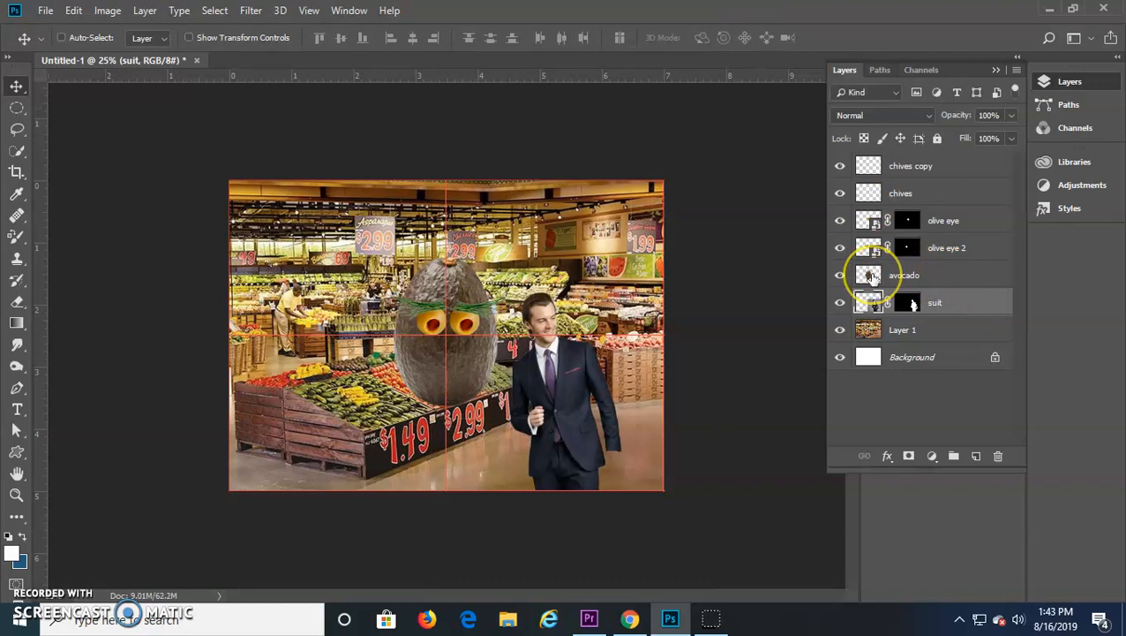
pyautogui.moveTo(926, 272)
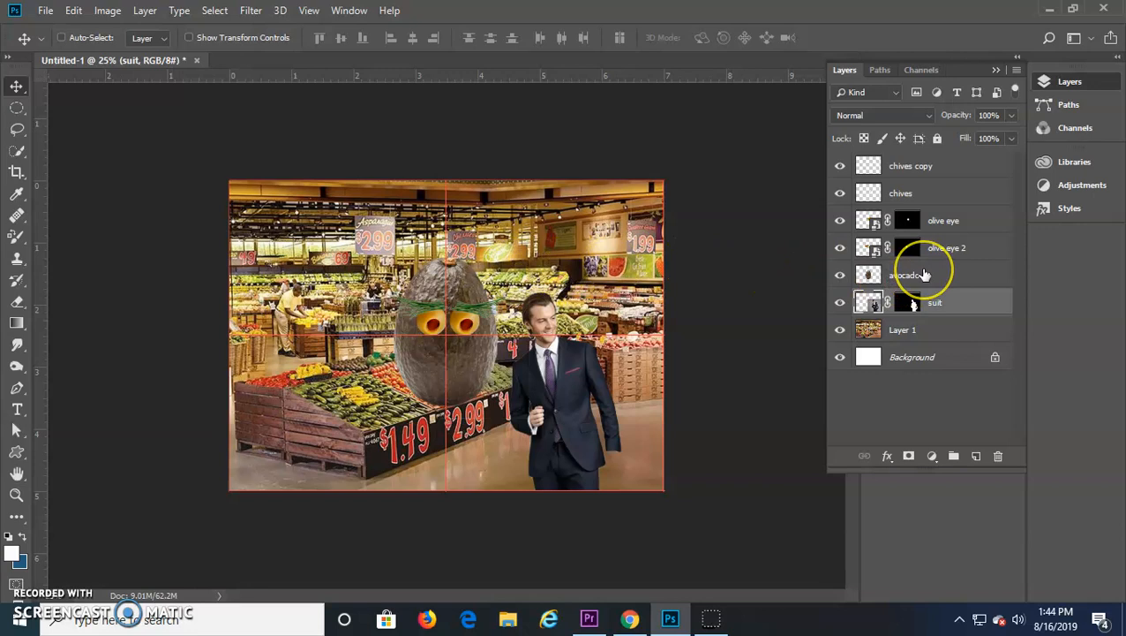
# Scale the avocado face layers down together and set the head on the man's shoulders.
pyautogui.click(922, 276)
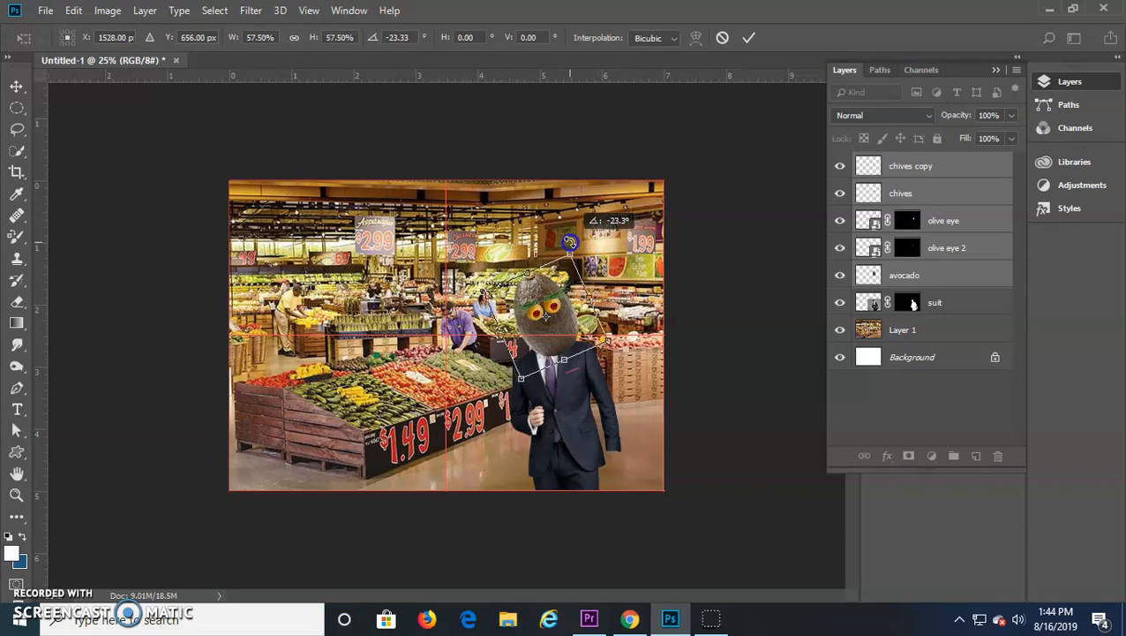
pyautogui.click(748, 37)
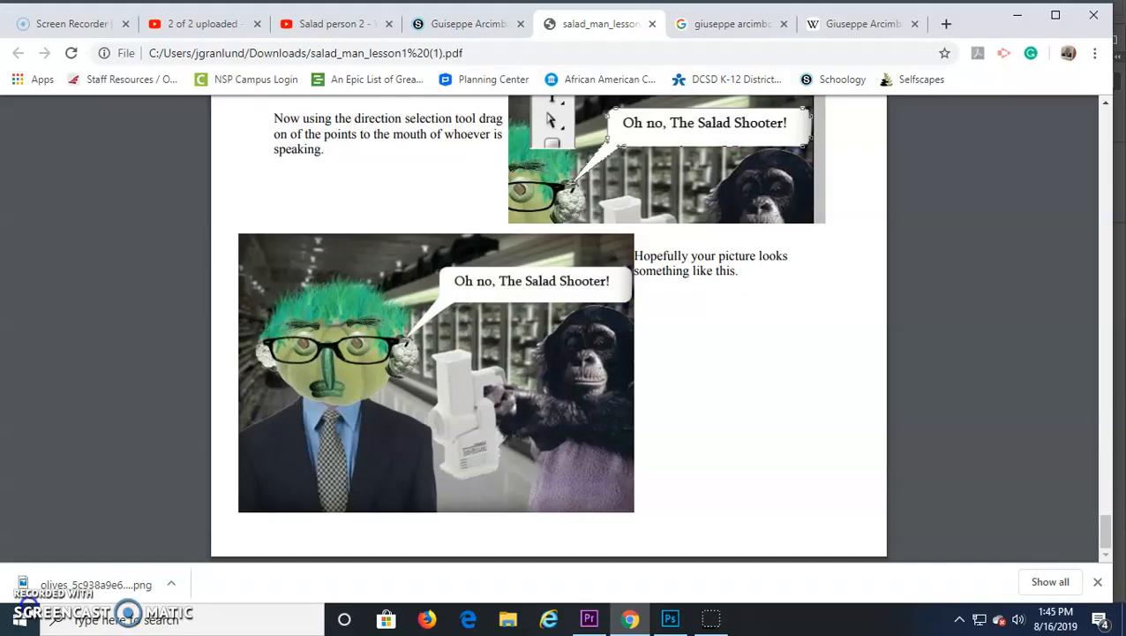
pyautogui.moveTo(476, 379)
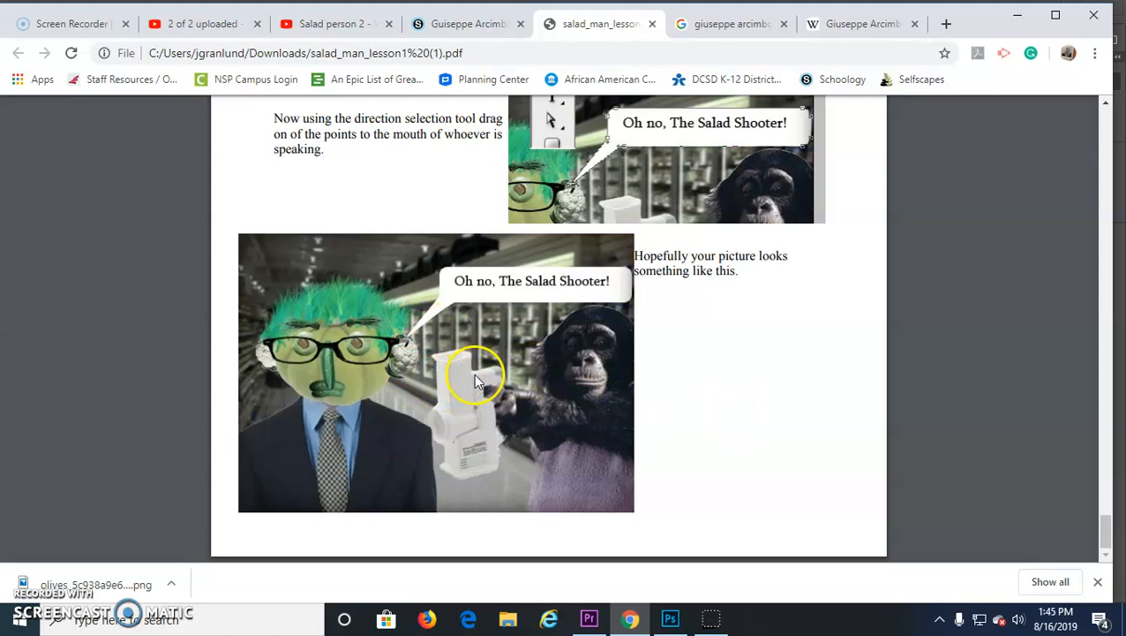
pyautogui.moveTo(442, 429)
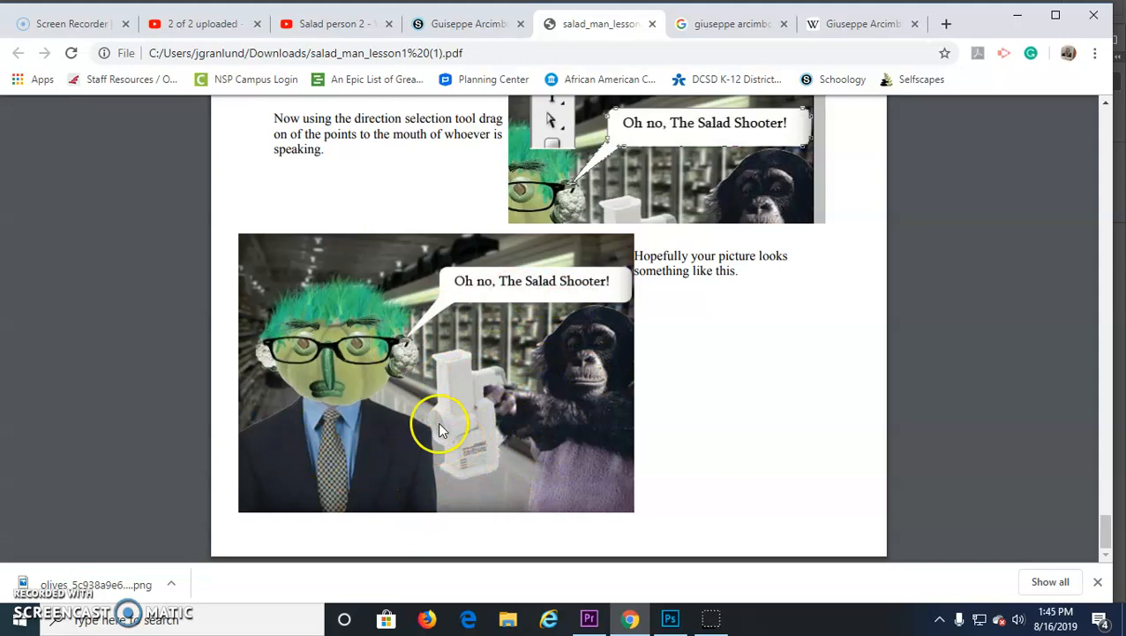
pyautogui.moveTo(468, 420)
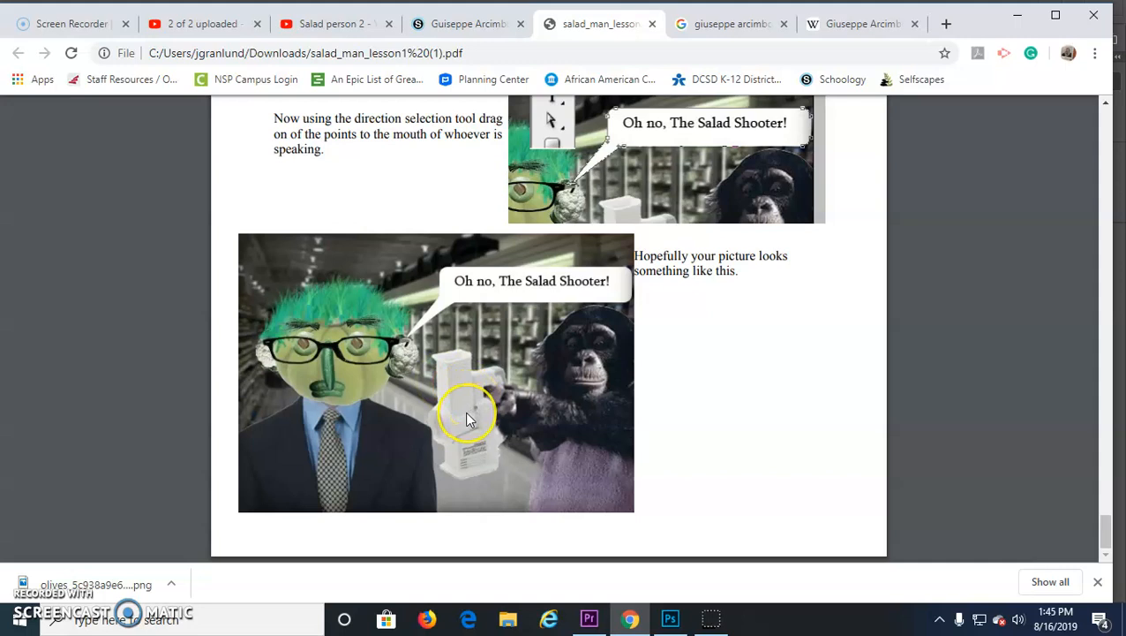
pyautogui.moveTo(402, 388)
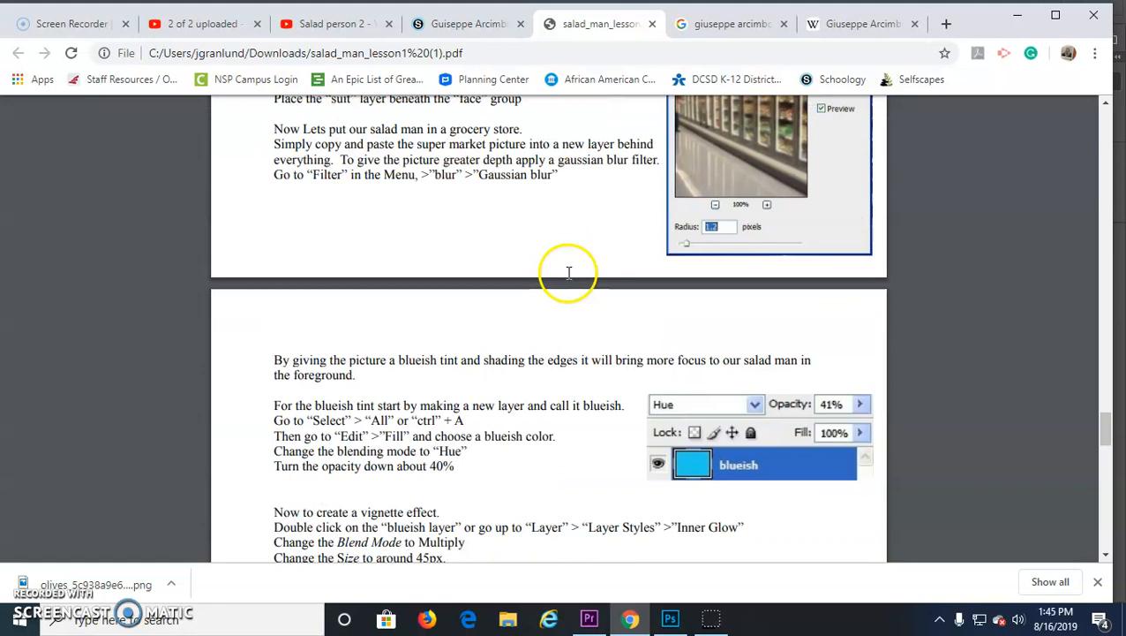
# Scroll the salad_man_lesson PDF through the later steps and back to the Inner Glow settings.
pyautogui.scroll(-3)
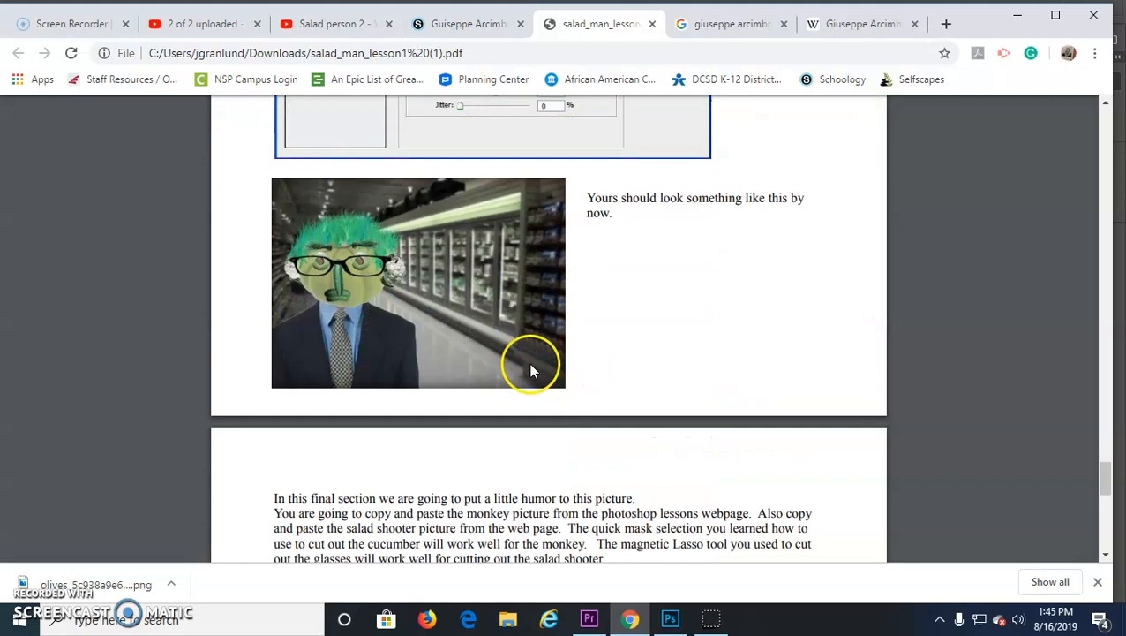
pyautogui.scroll(-3)
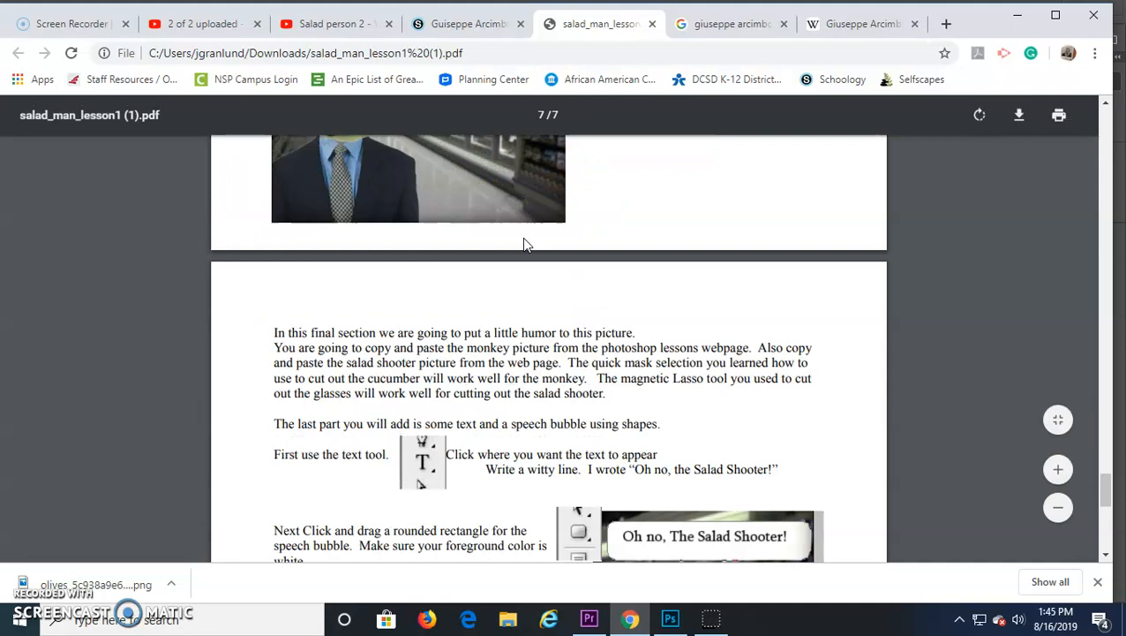
pyautogui.scroll(3)
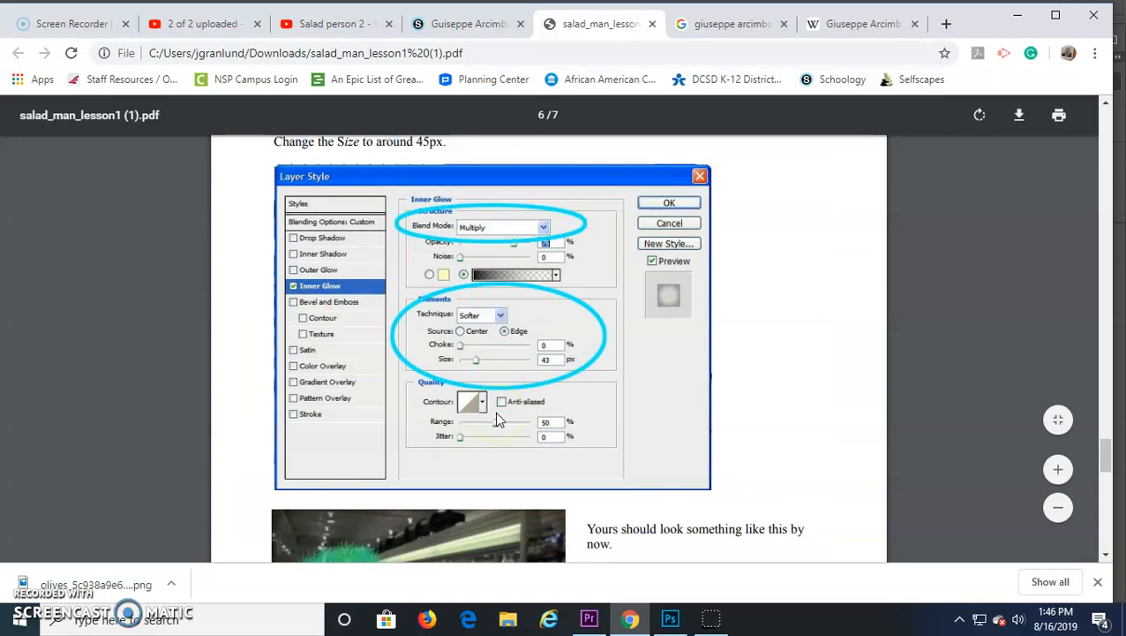